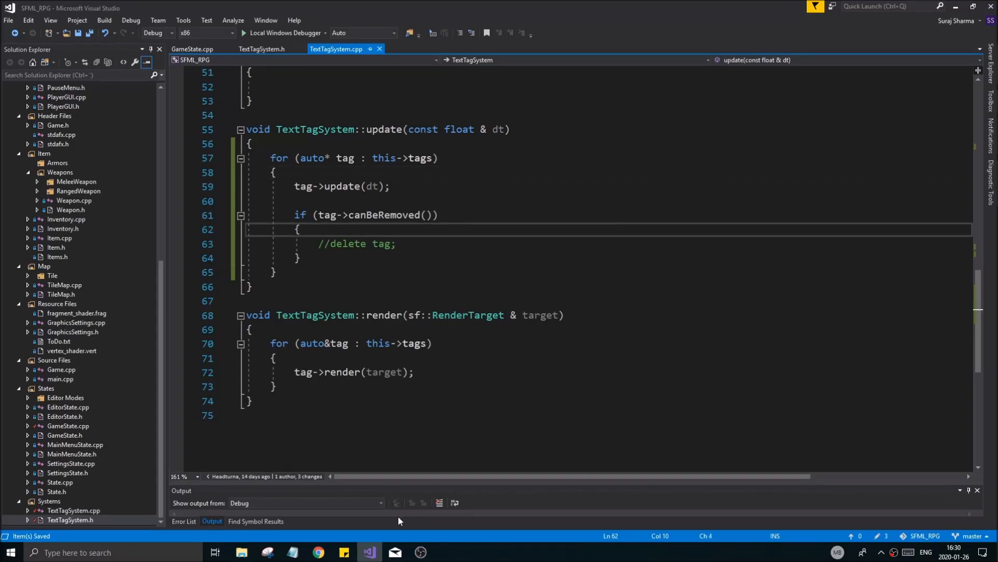
pyautogui.moveTo(483, 489)
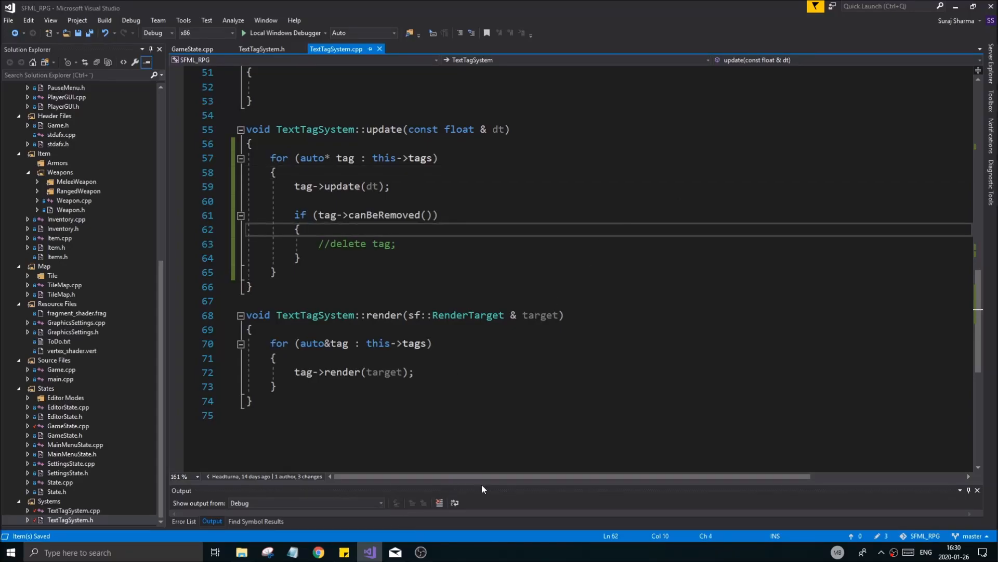
pyautogui.moveTo(460, 459)
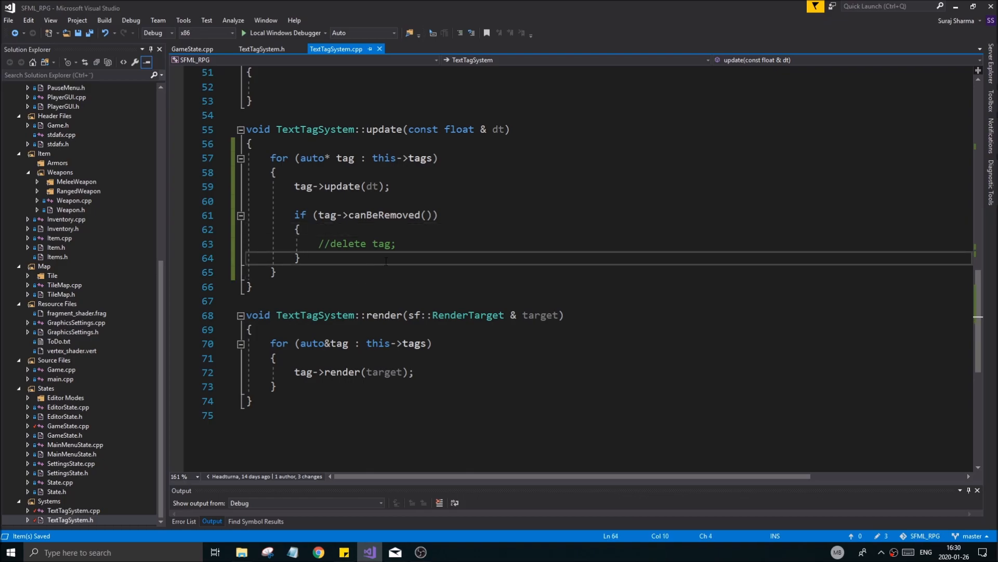
# Rename TextTag's canBeRemoved accessor to isExpired in TextTagSystem.h, then return to GameState.cpp
pyautogui.scroll(3)
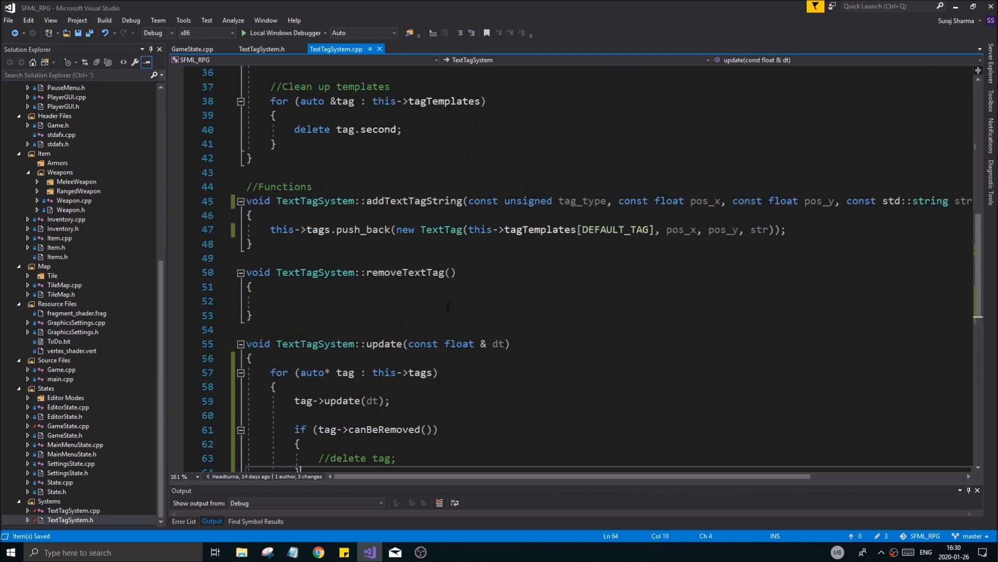
pyautogui.scroll(-3)
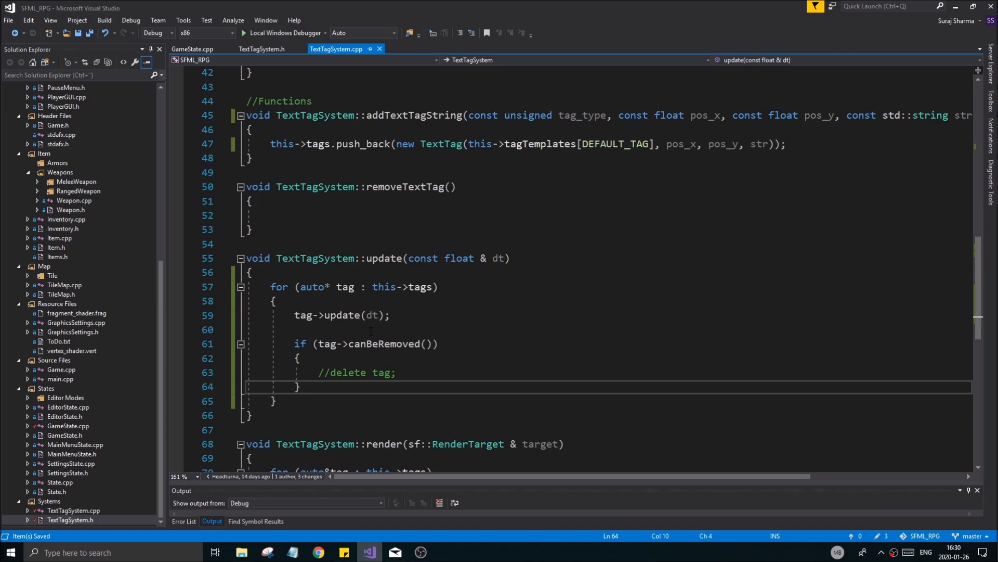
pyautogui.doubleClick(381, 343)
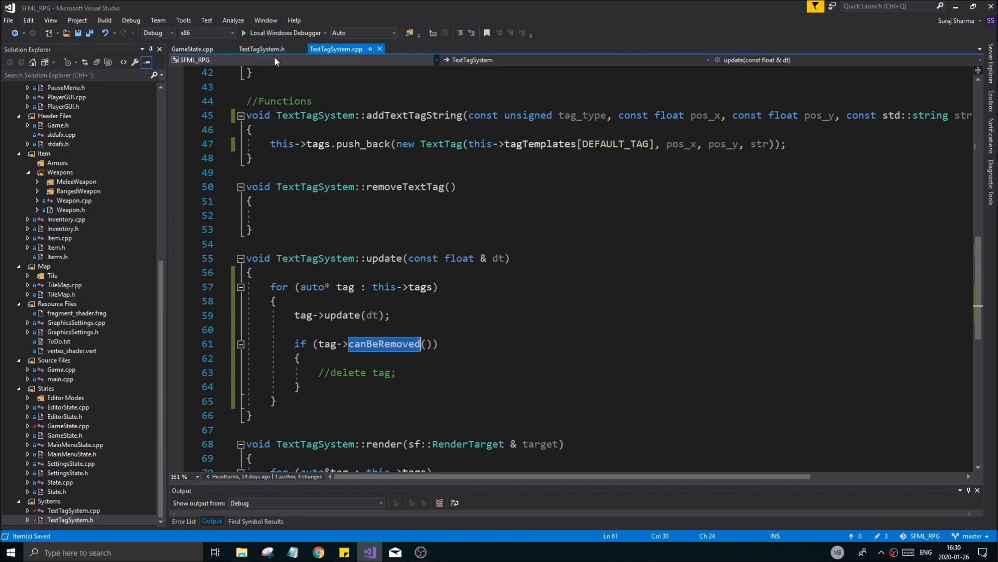
pyautogui.click(261, 49)
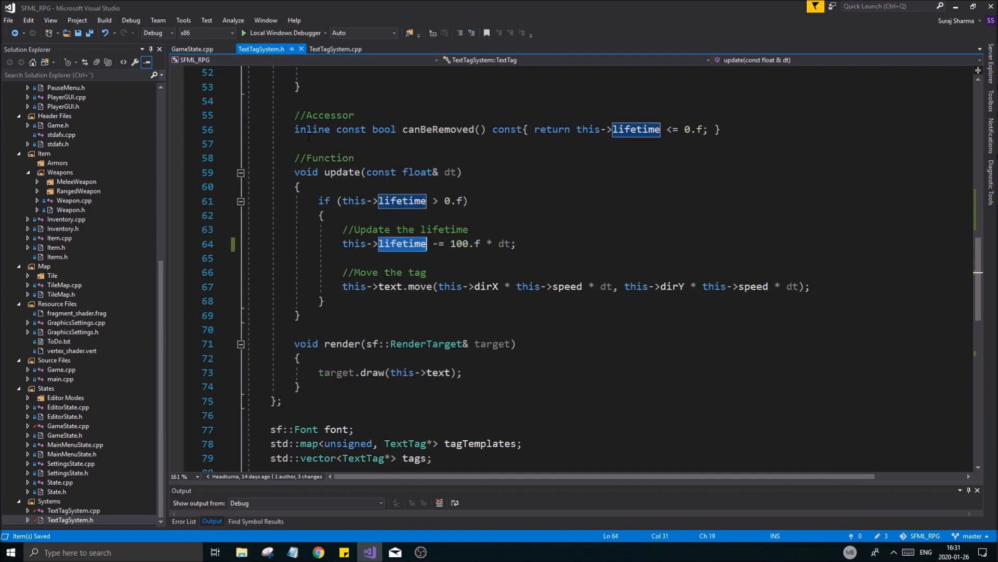
pyautogui.scroll(3)
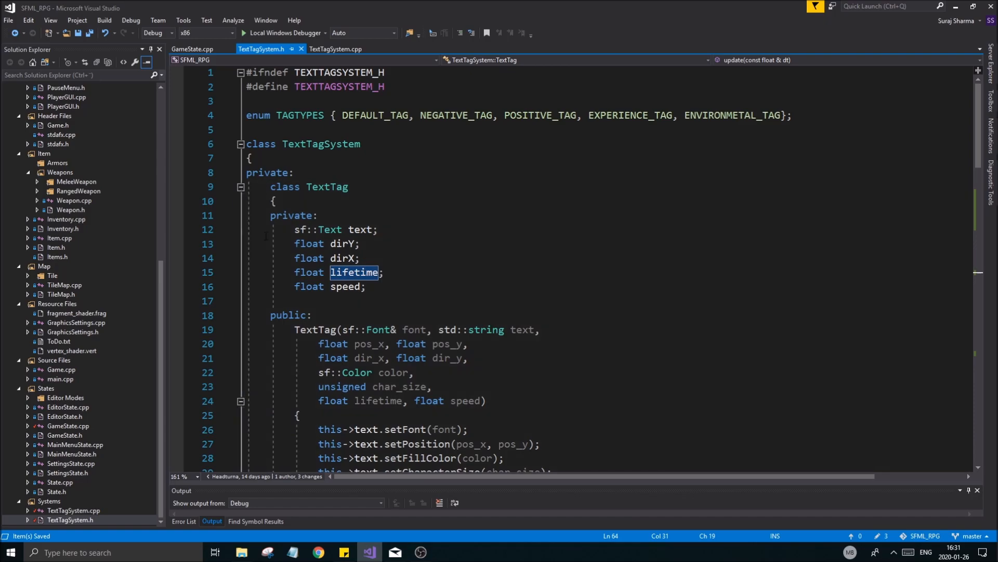
pyautogui.scroll(-3)
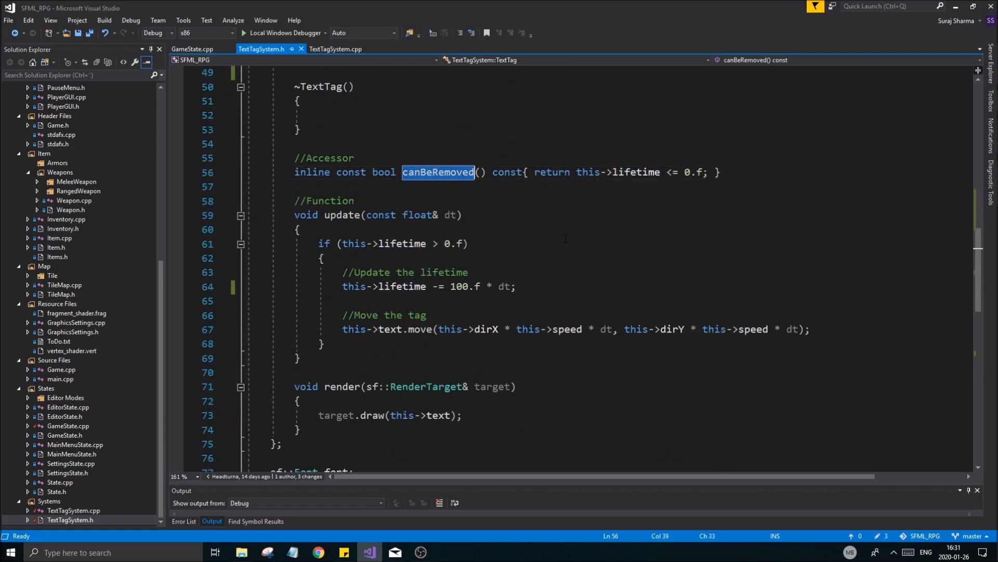
pyautogui.write('is')
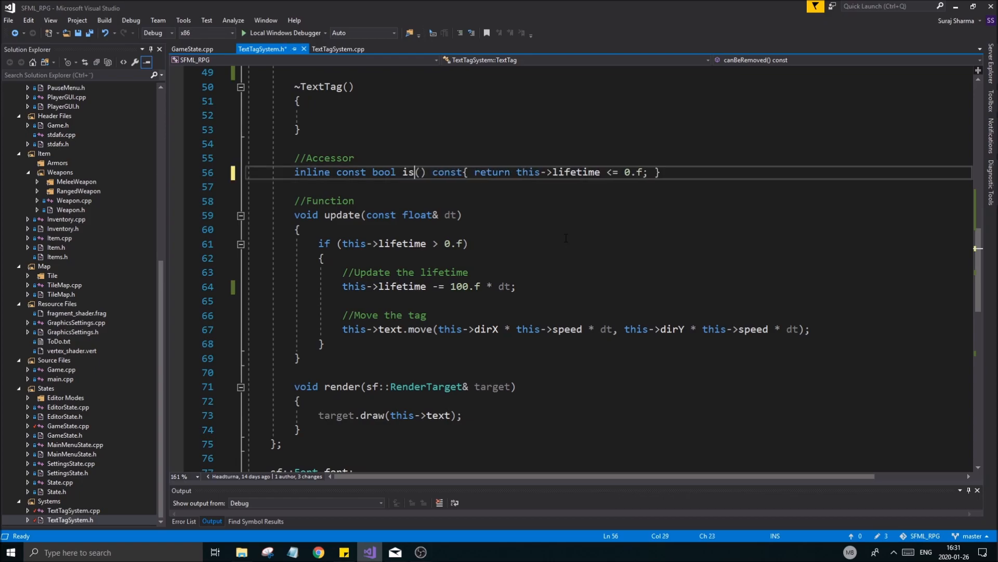
pyautogui.write('Expired')
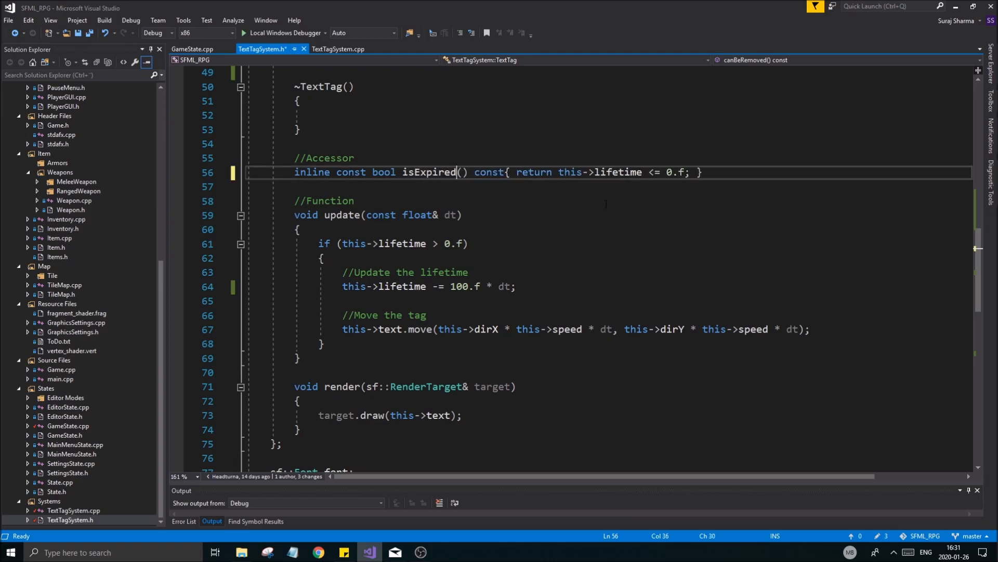
pyautogui.doubleClick(429, 171)
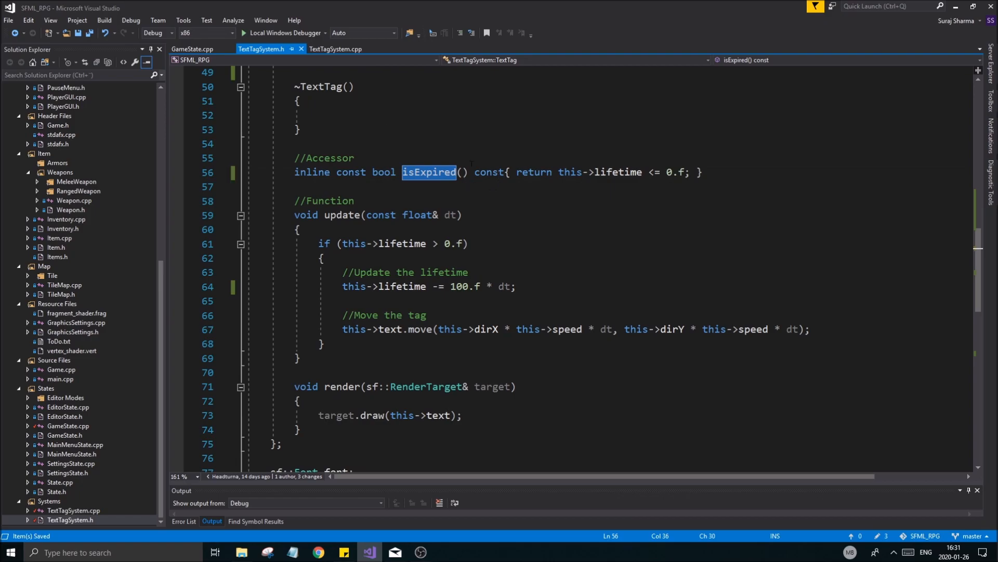
pyautogui.click(192, 48)
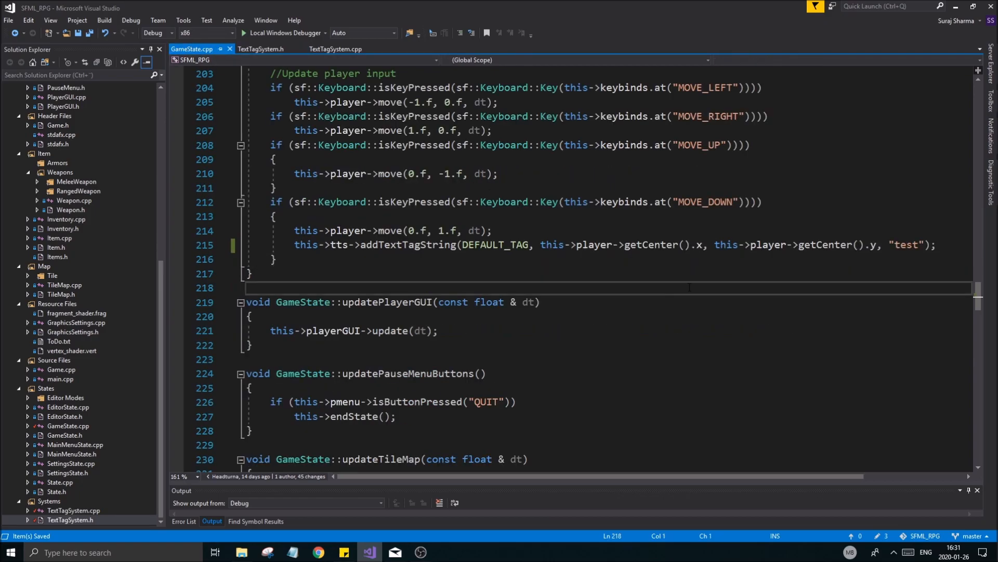
# Call isExpired and replace the range-for with for (size_t i = 0; i < this->tags.size(); i++)
pyautogui.click(337, 48)
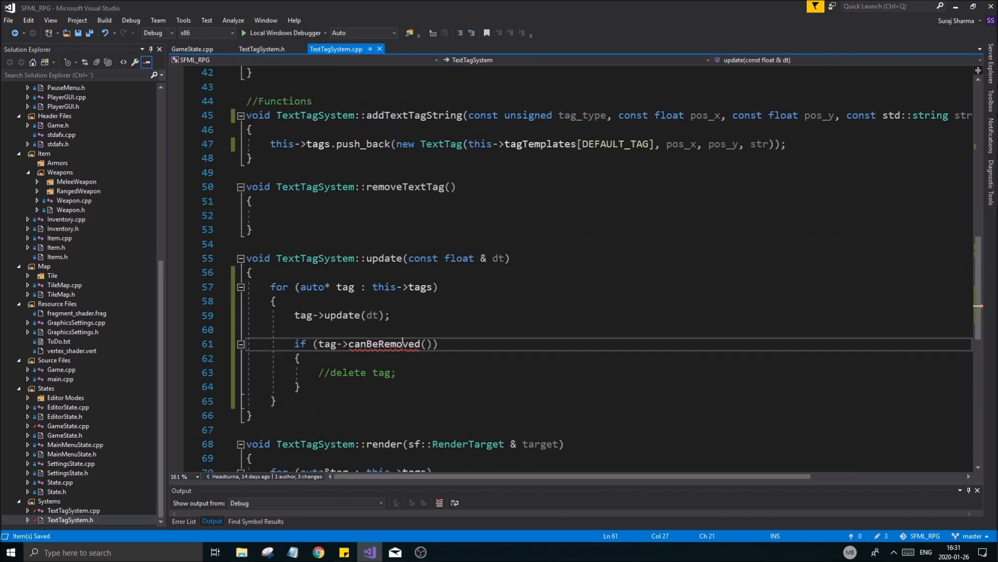
pyautogui.write('isExpired')
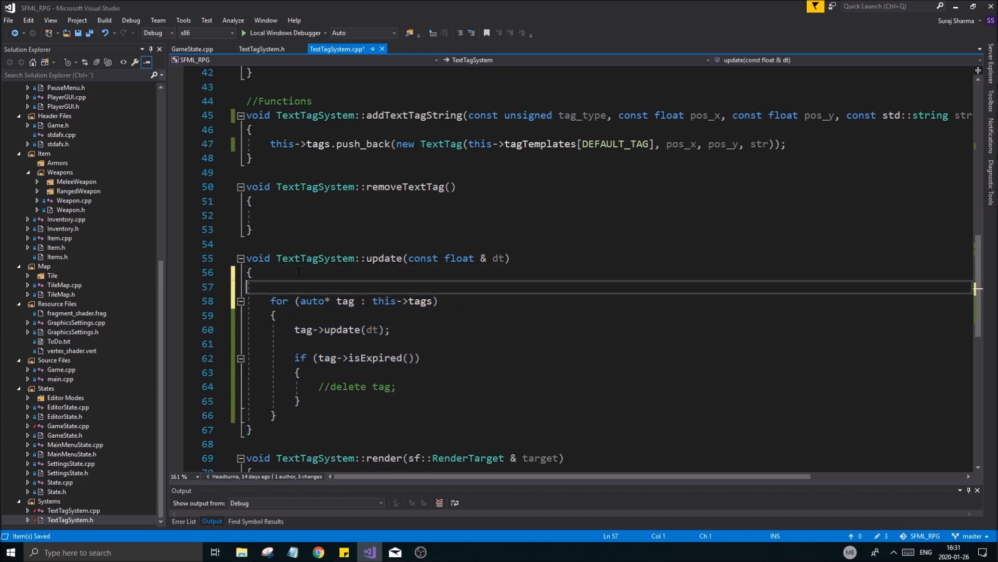
pyautogui.write('for (size_t i = 0; i < length; i++)')
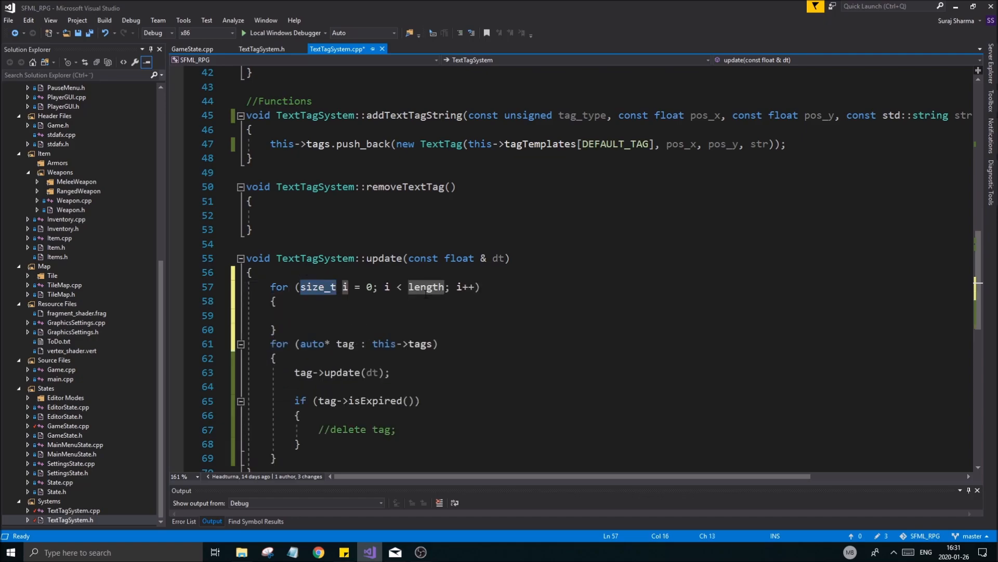
pyautogui.write('this->')
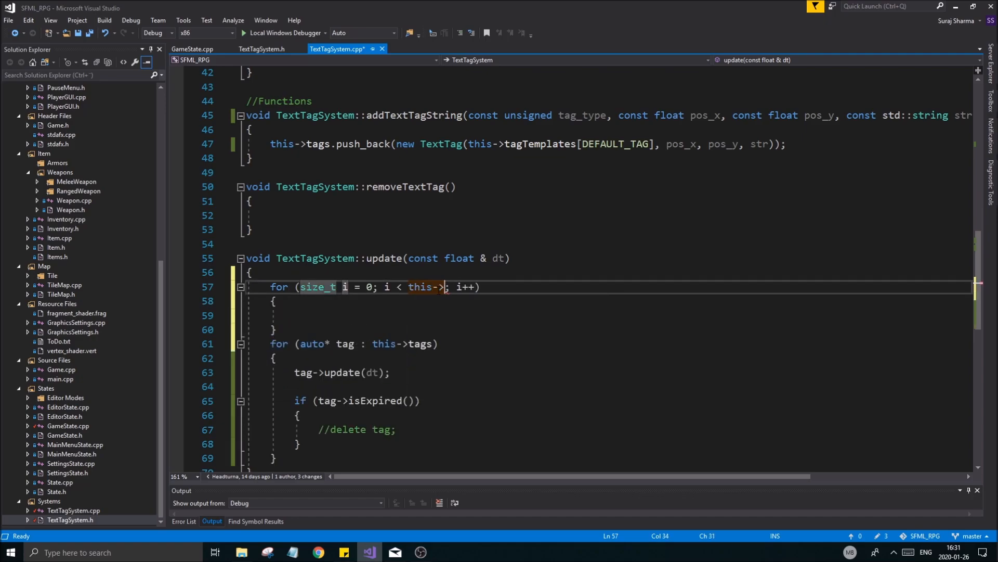
pyautogui.write('tex')
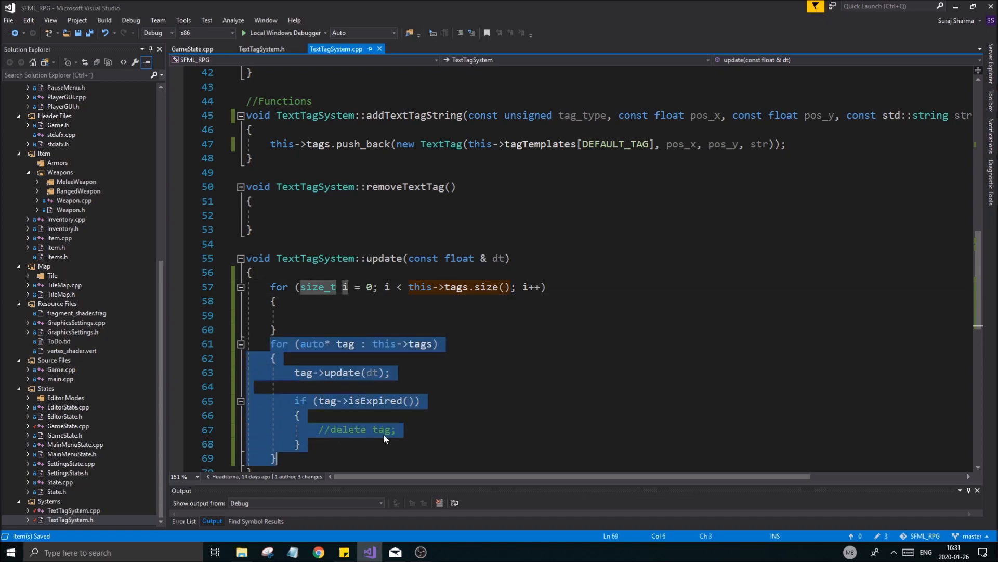
pyautogui.press('Delete')
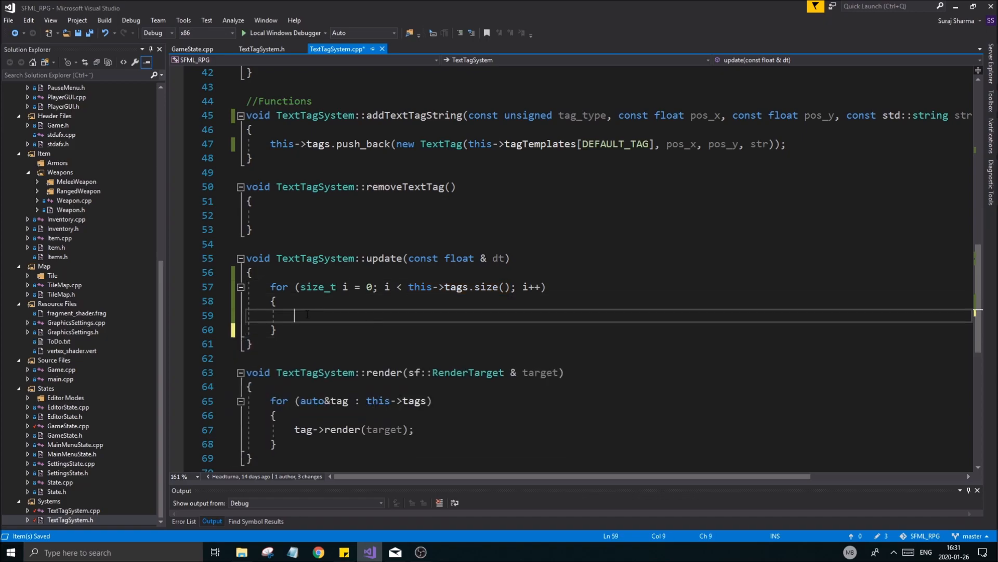
# Call this->tags[i]->update(dt) inside the index loop
pyautogui.write('this->t')
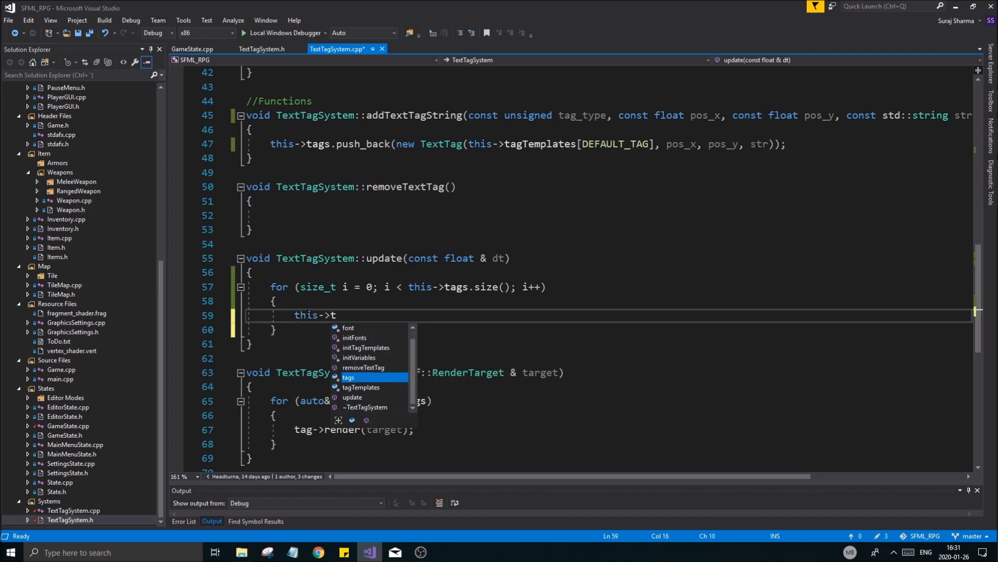
pyautogui.write('agso')
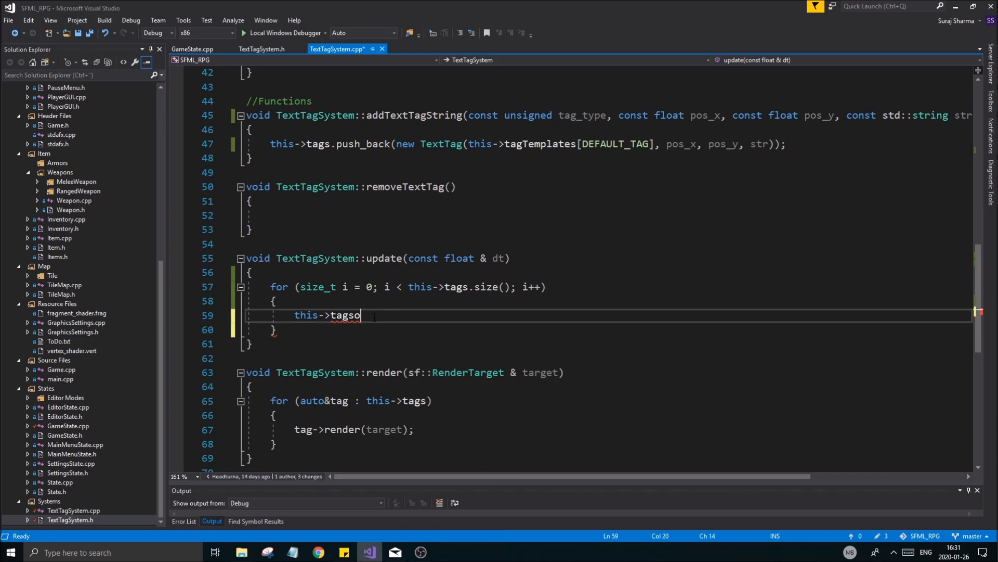
pyautogui.write('[i]')
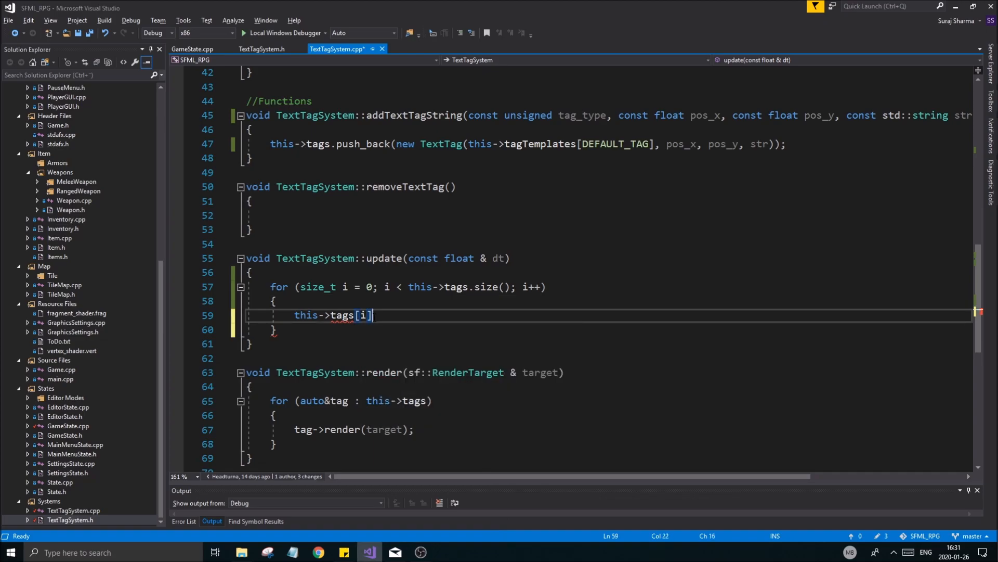
pyautogui.write('->')
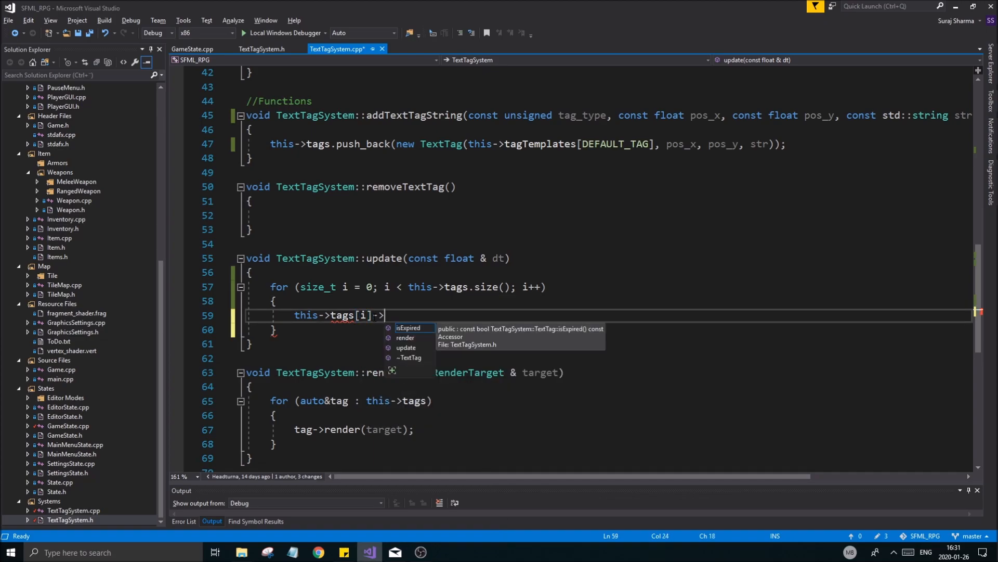
pyautogui.write('update()')
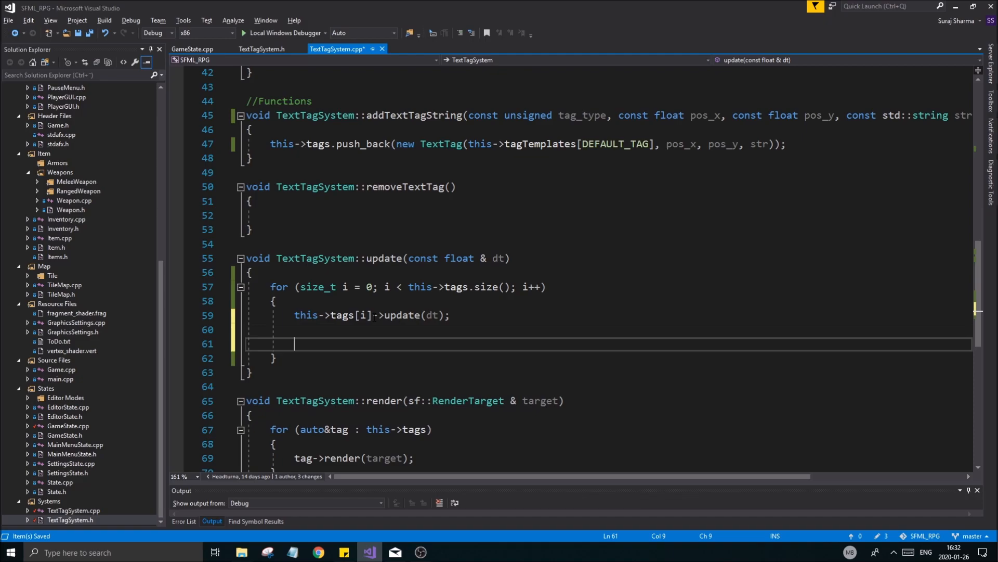
# Add an if (this->tags[i]->isExpired()) check after the update call
pyautogui.write('if(')
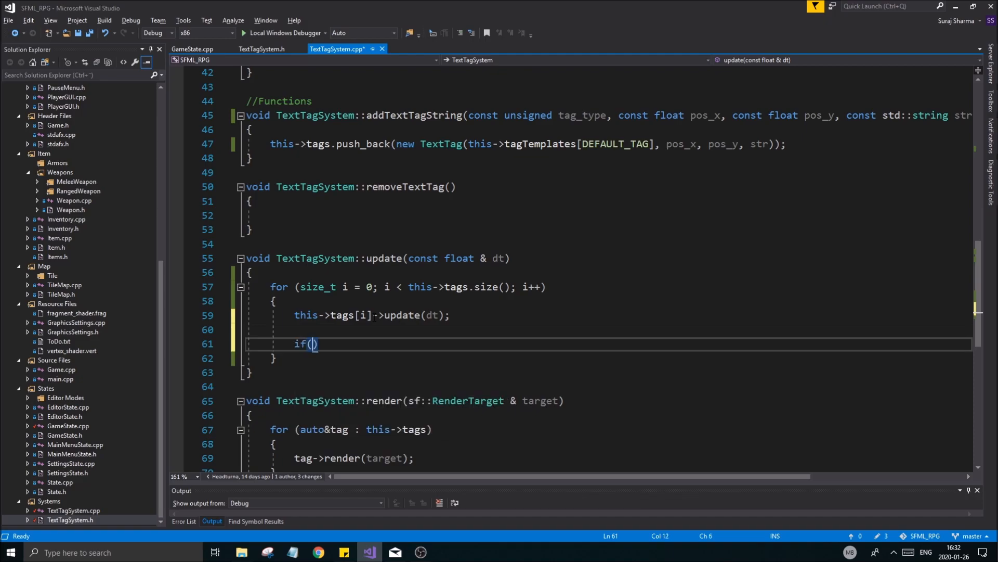
pyautogui.write('this->textt')
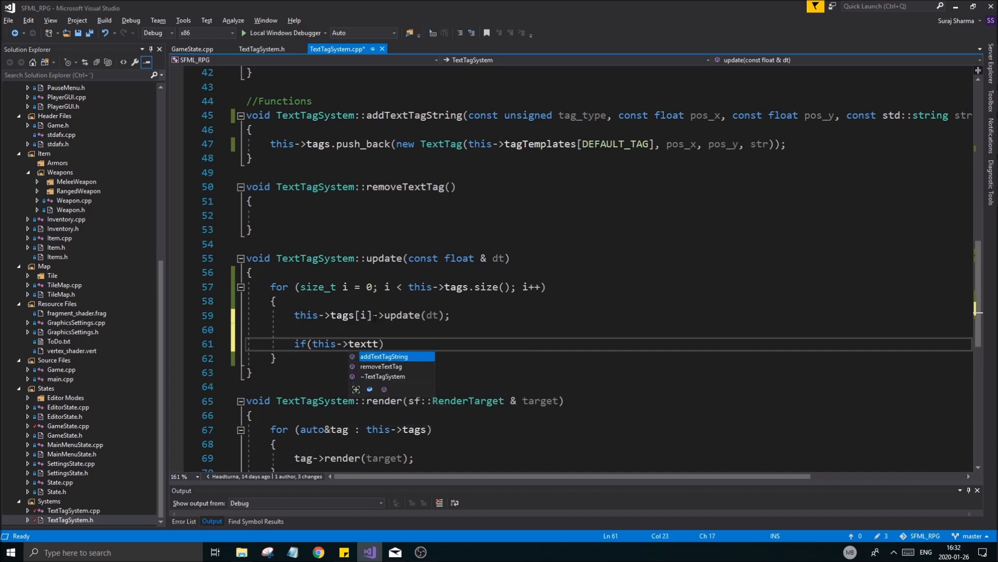
pyautogui.press('BackSpace')
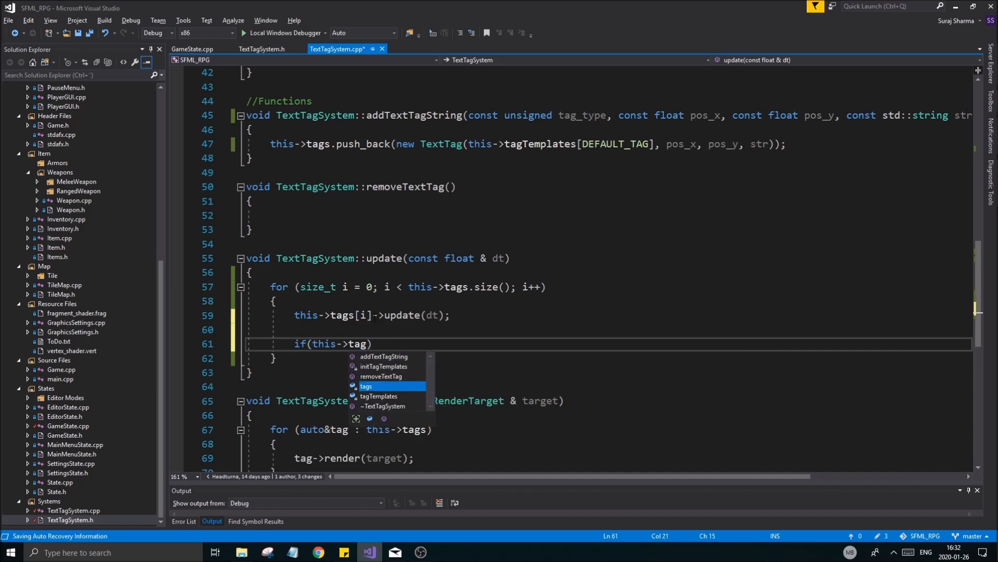
pyautogui.write('s[k]')
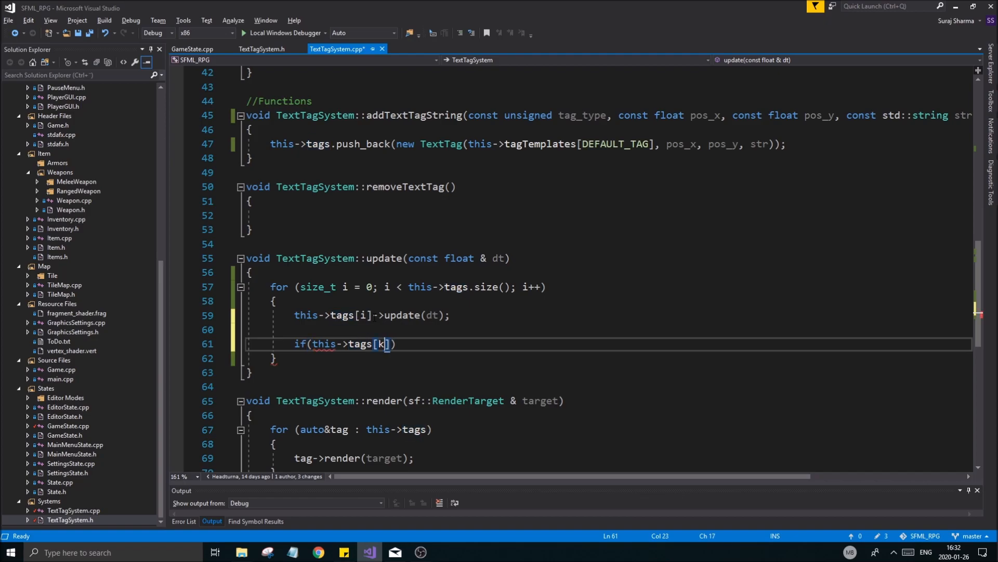
pyautogui.write('i')
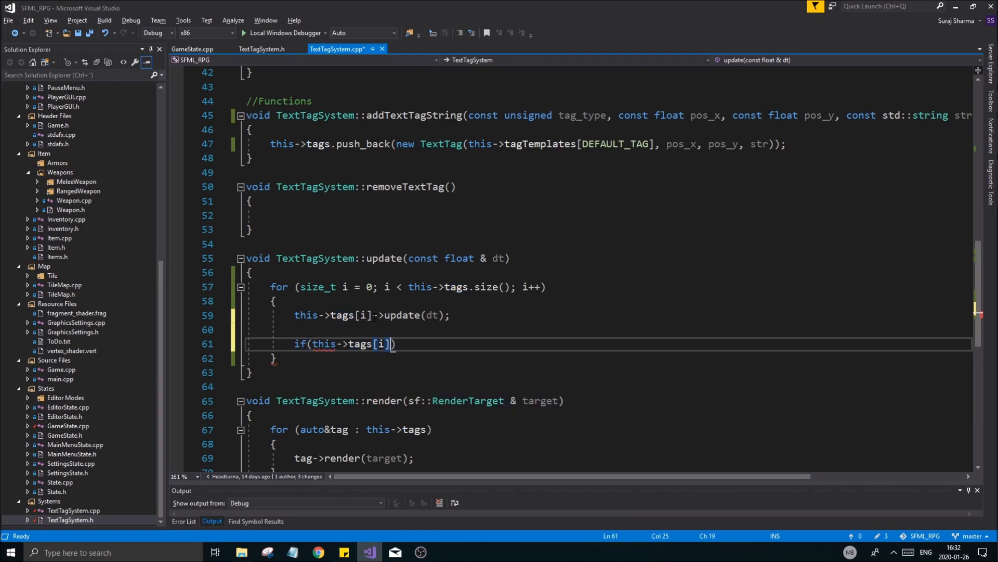
pyautogui.write('->')
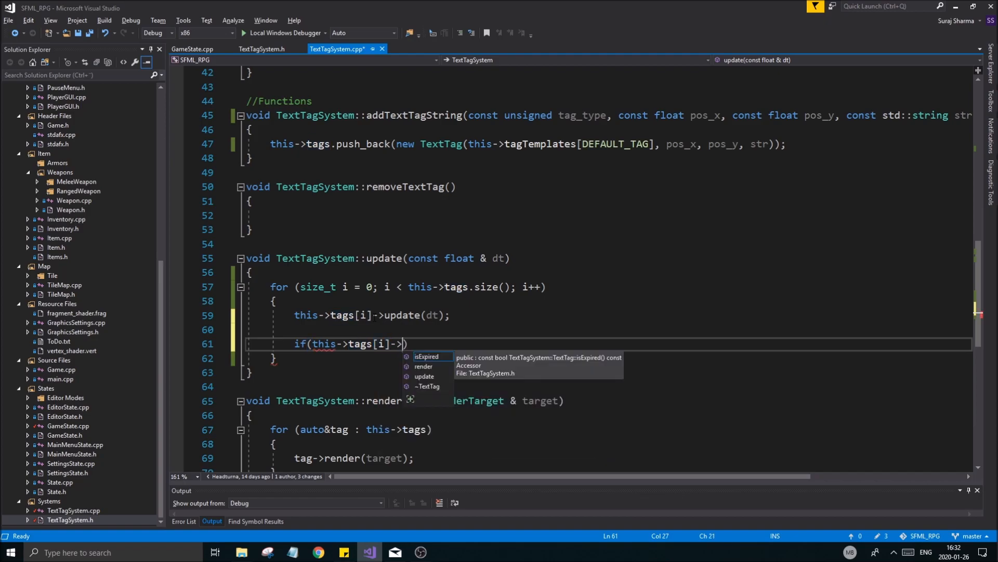
pyautogui.write('isExpired()')
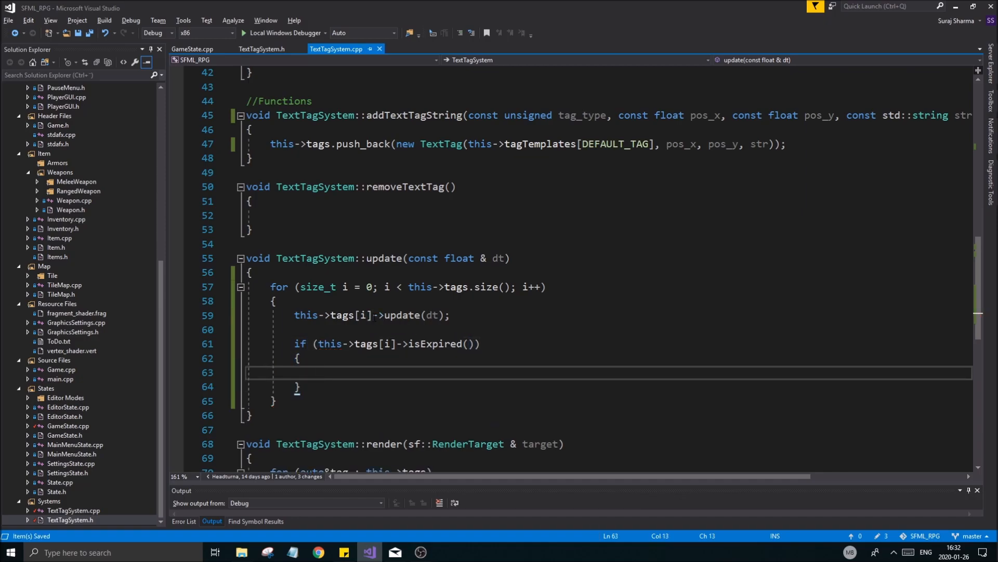
pyautogui.moveTo(436, 343)
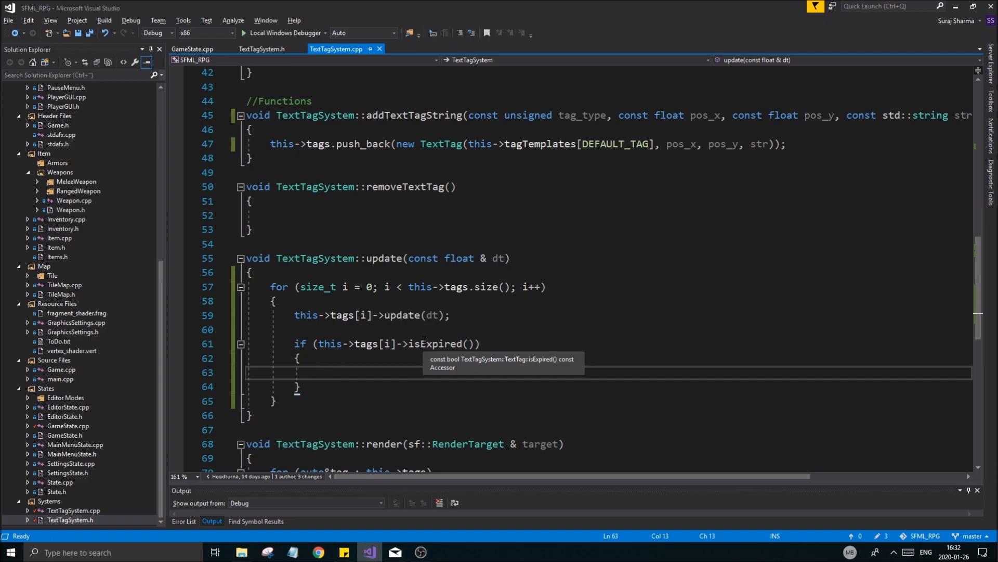
pyautogui.moveTo(339, 377)
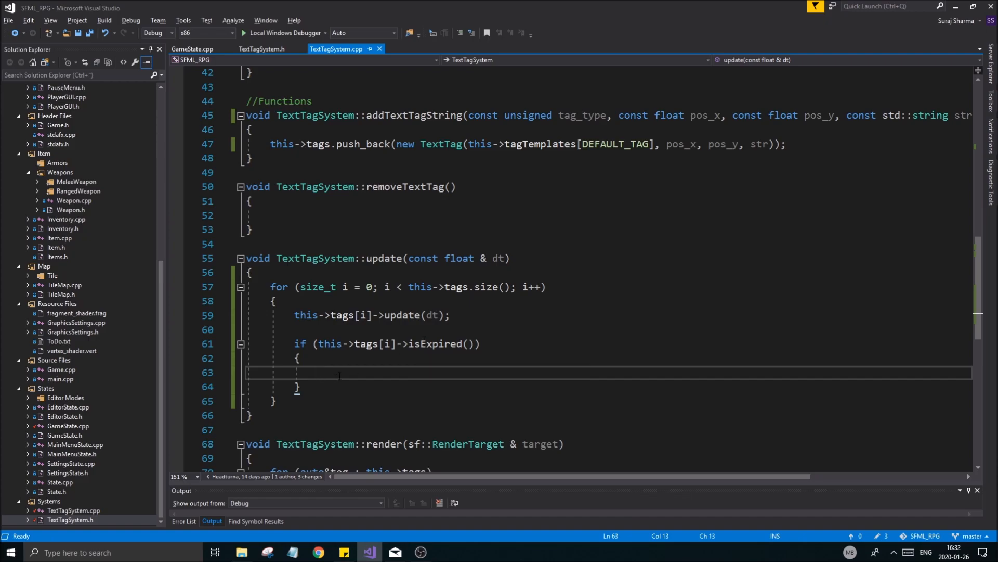
# Delete this->tags[i] and erase it with this->tags.erase(this->tags.begin() + i) in the isExpired block
pyautogui.write('delete')
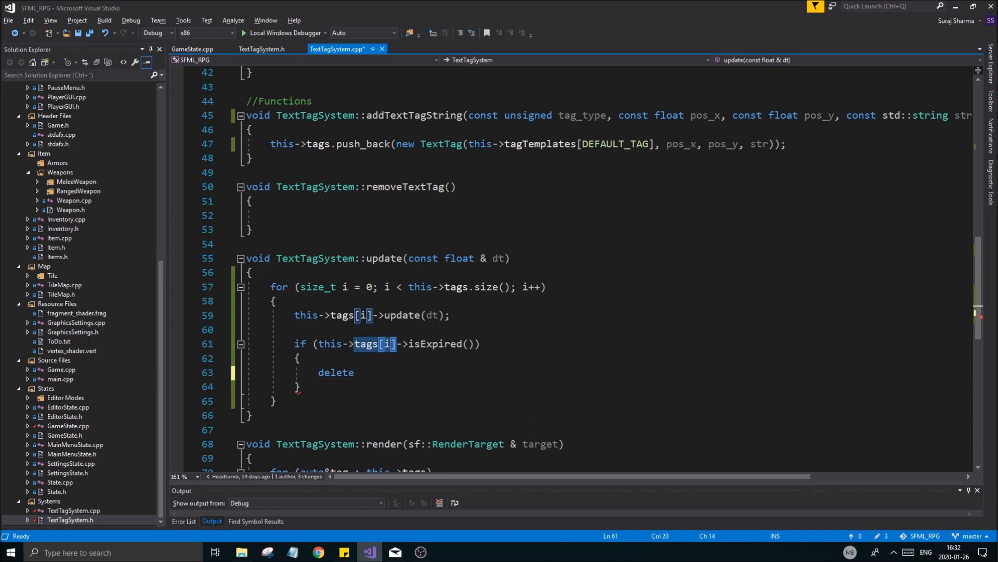
pyautogui.write('this->tags[i];')
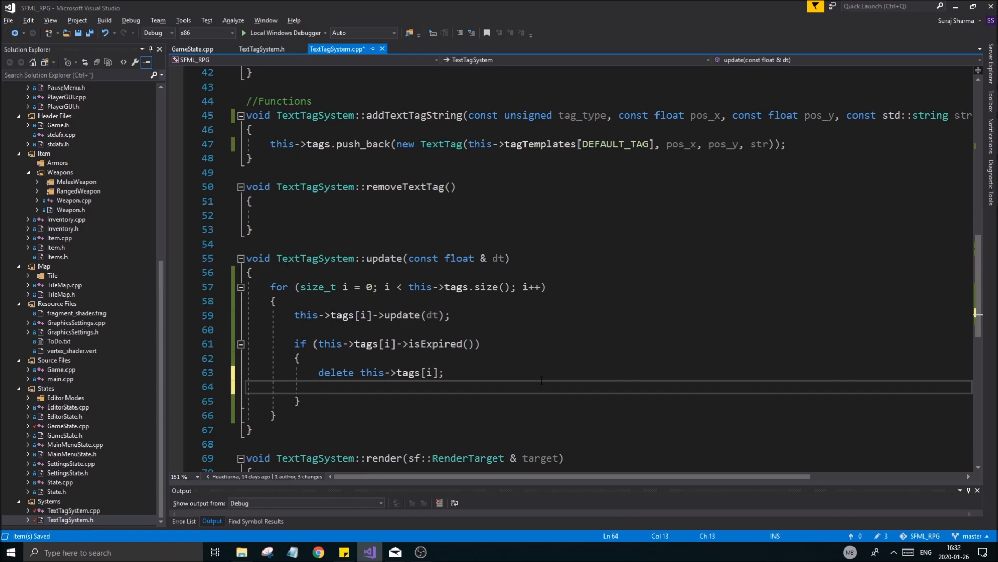
pyautogui.write('this->tags[i]')
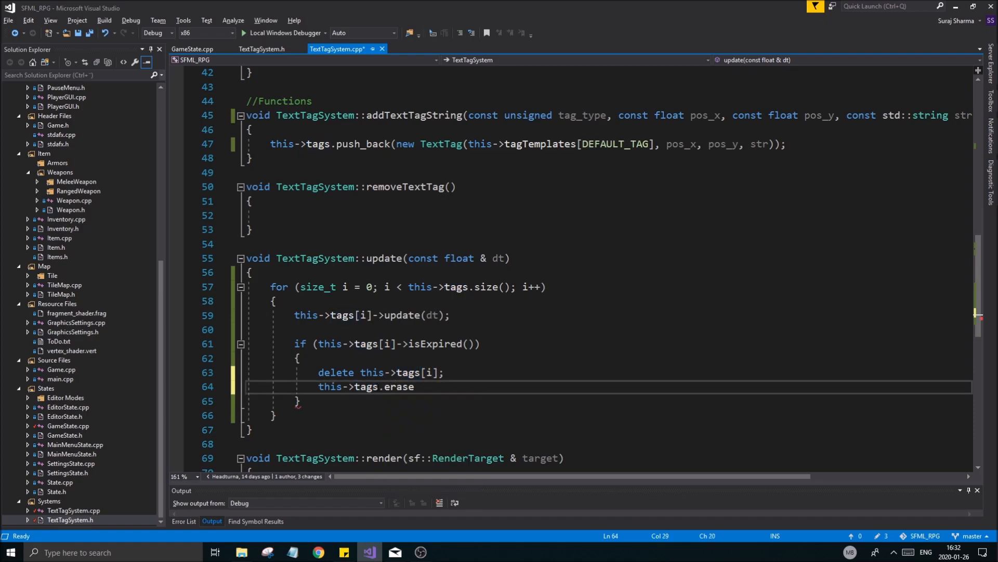
pyautogui.write('(')
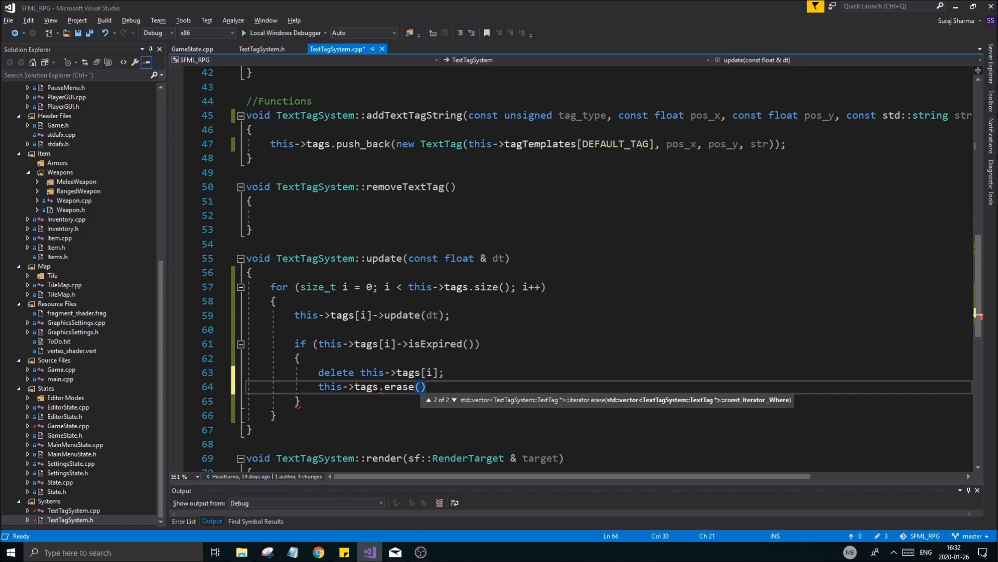
pyautogui.write('this->tags.begin(')
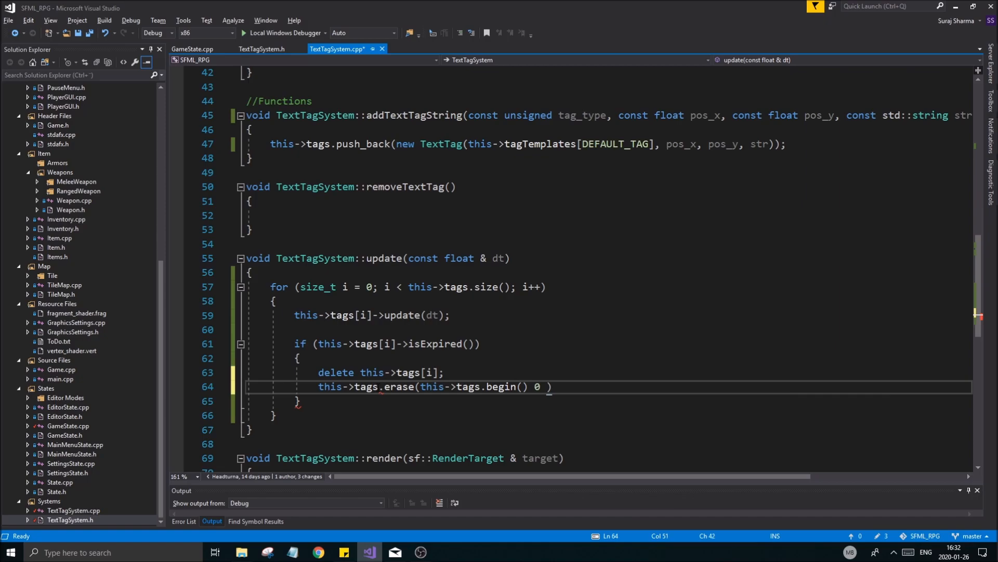
pyautogui.write('+ i);')
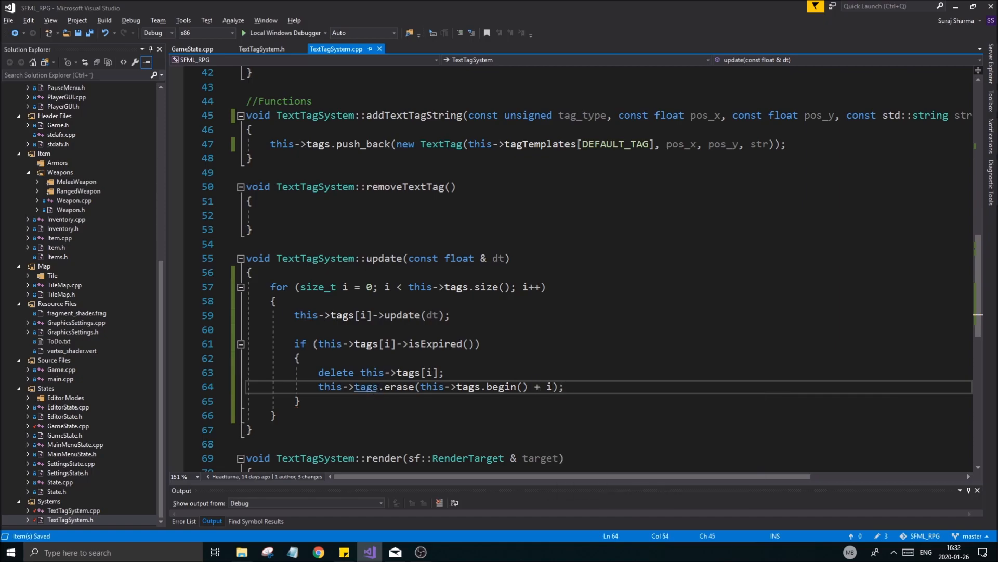
pyautogui.moveTo(563, 387); pyautogui.dragTo(322, 387)
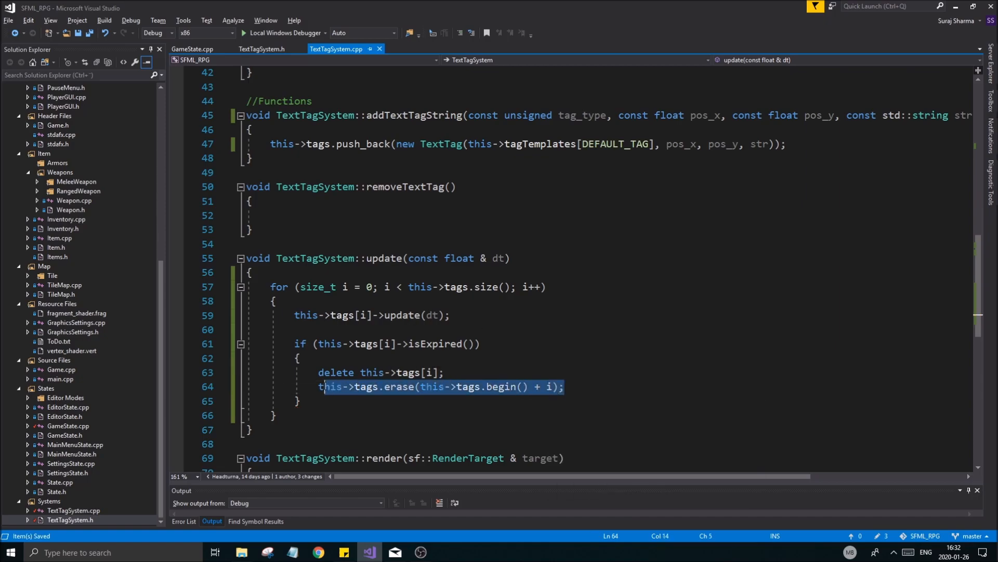
pyautogui.click(540, 287)
pyautogui.write('i')
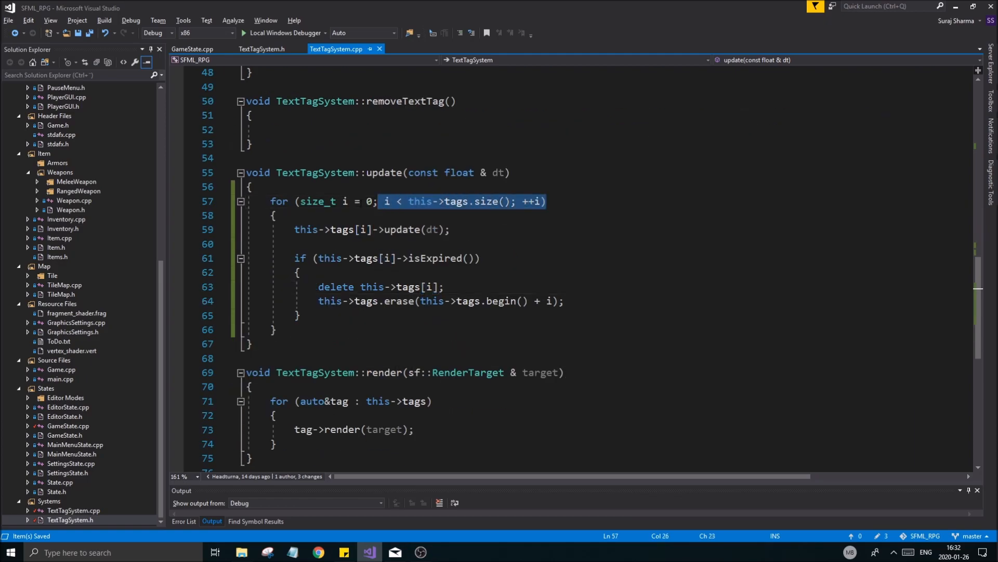
pyautogui.scroll(-3)
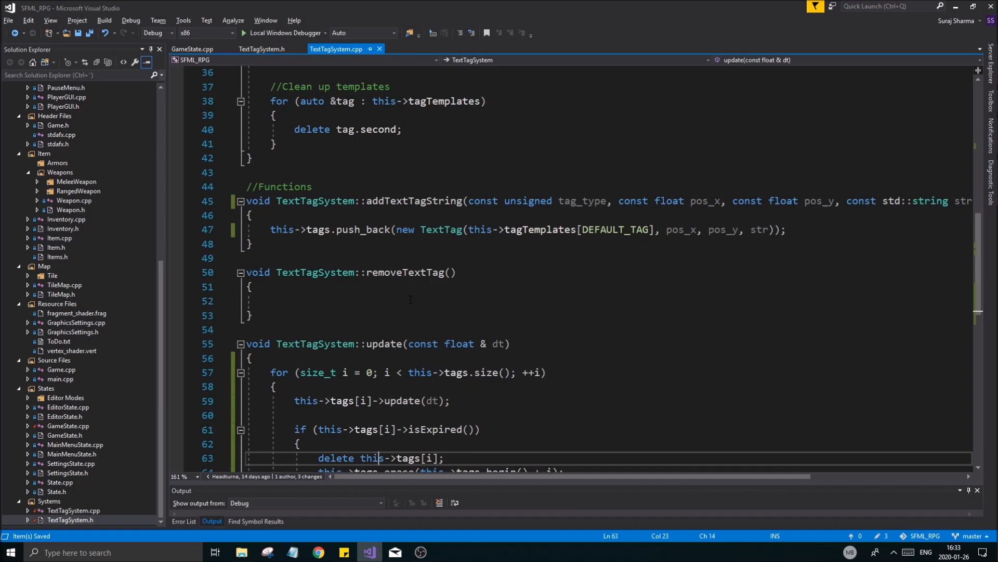
pyautogui.click(427, 551)
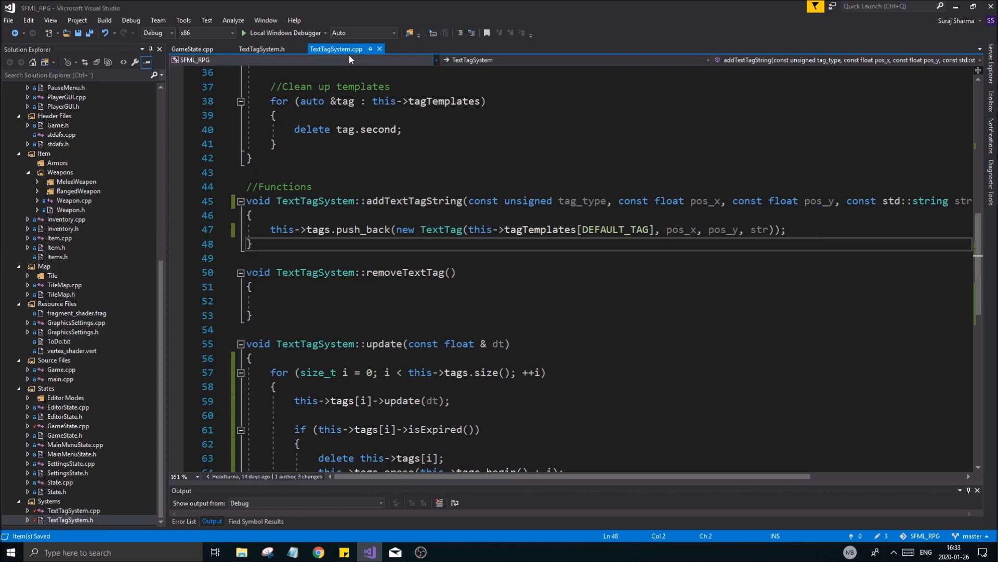
# Rename the addTextTagString definition to addTextTag and check its call in GameState.cpp
pyautogui.click(461, 201)
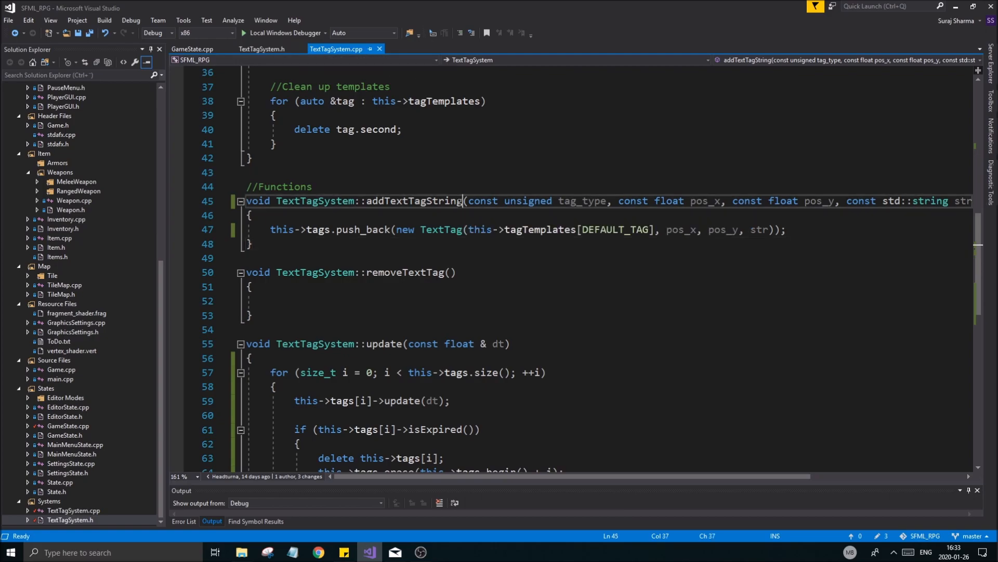
pyautogui.doubleClick(414, 201)
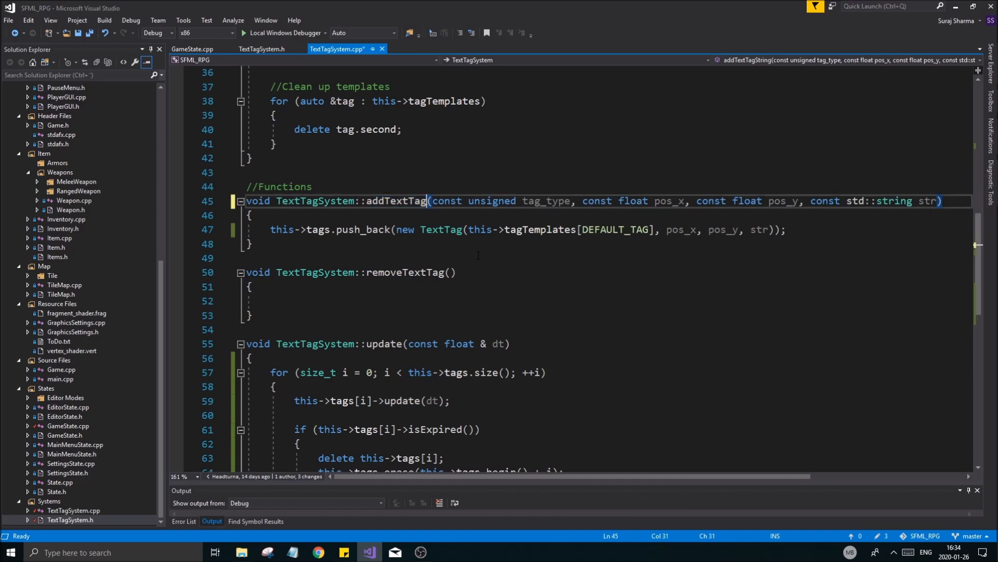
pyautogui.click(257, 48)
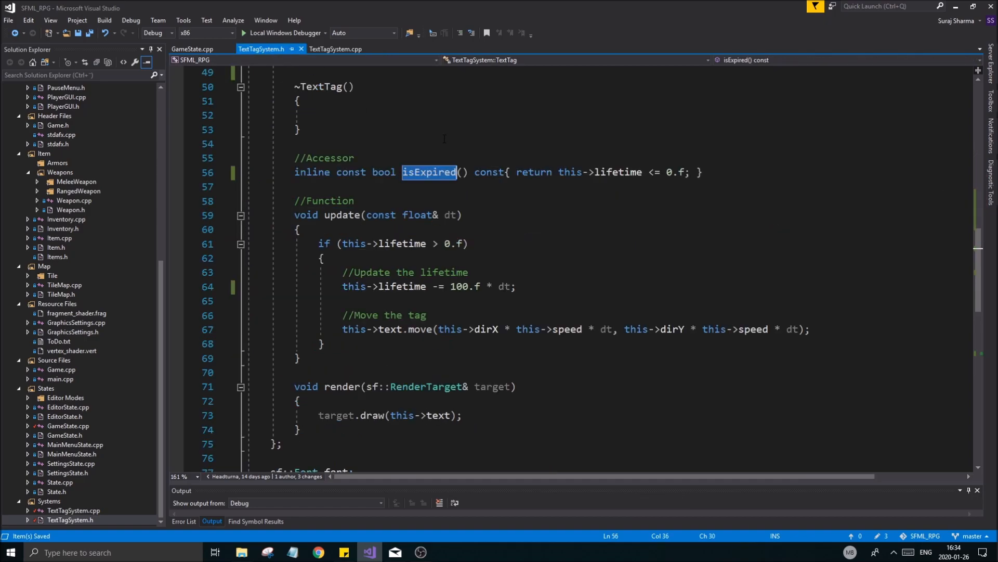
pyautogui.click(191, 48)
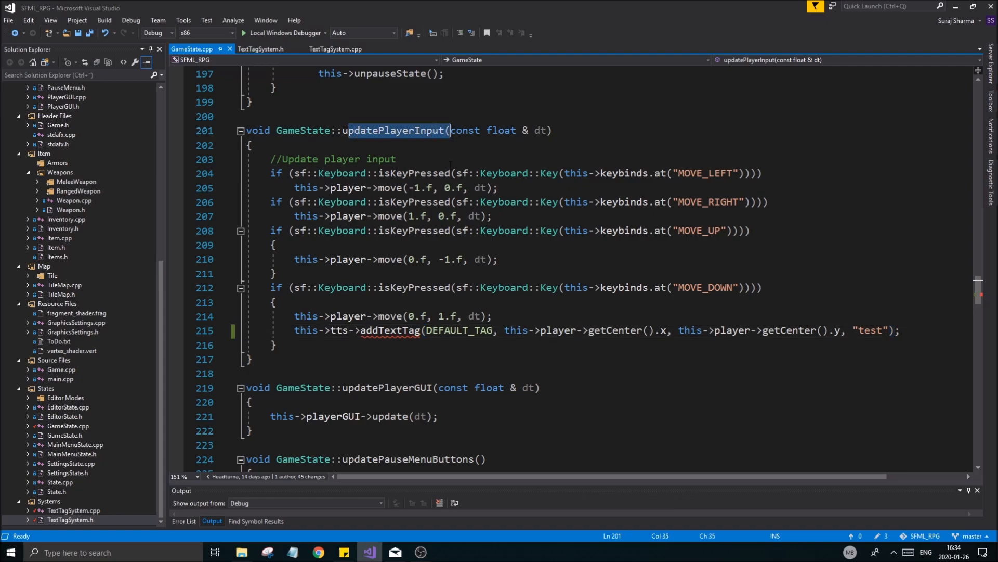
# Rename the addTextTagString declaration to addTextTag in the header, duplicate the definition and save
pyautogui.click(258, 48)
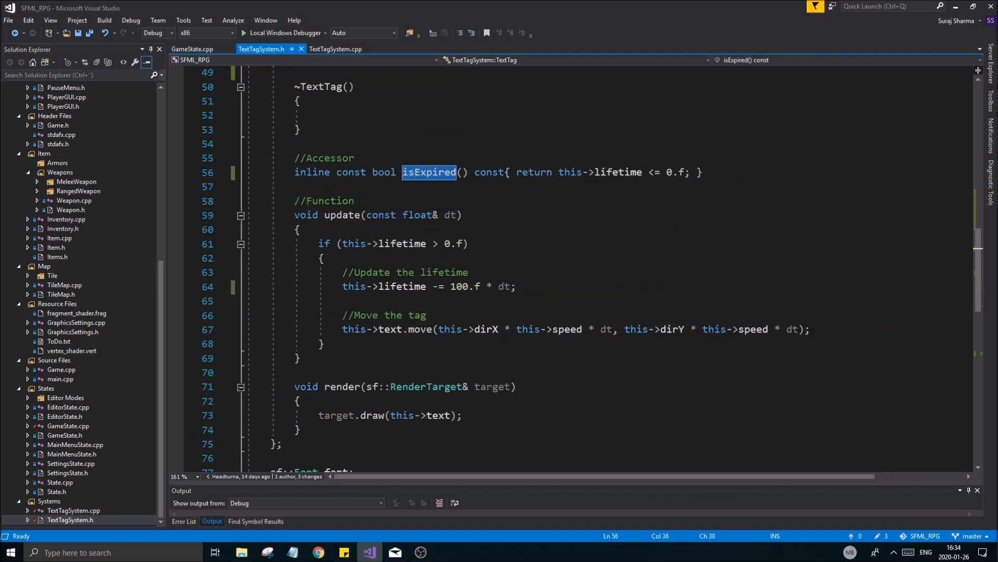
pyautogui.scroll(-3)
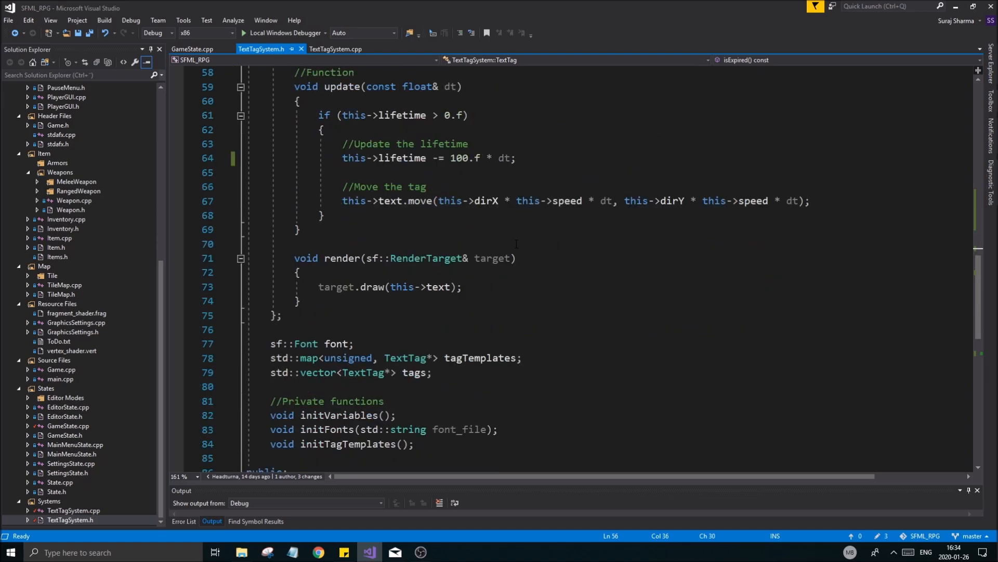
pyautogui.scroll(-3)
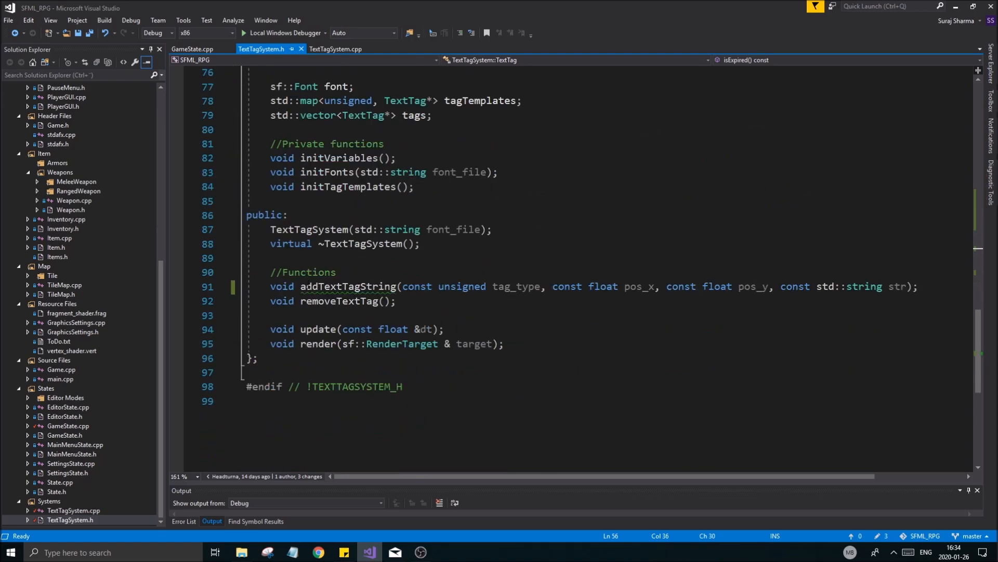
pyautogui.doubleClick(345, 287)
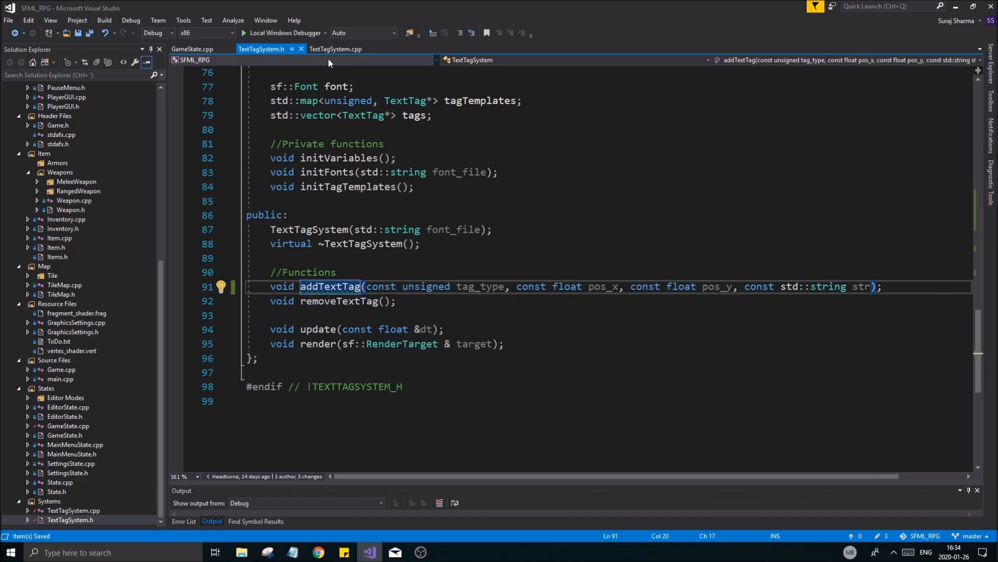
pyautogui.click(337, 47)
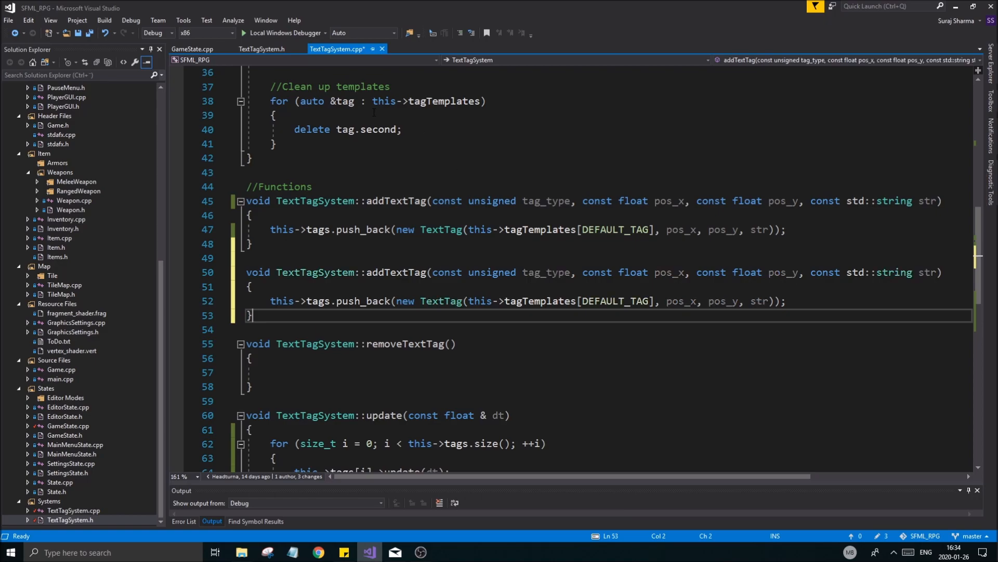
pyautogui.press('ctrl+s')
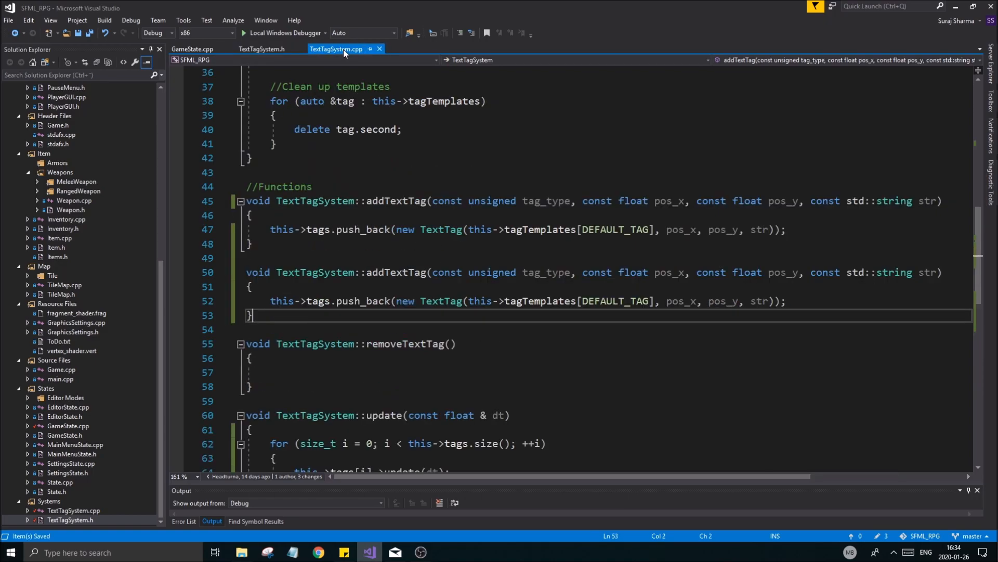
# Declare and define a second addTextTag overload taking const int val, with an empty line in its body
pyautogui.click(260, 49)
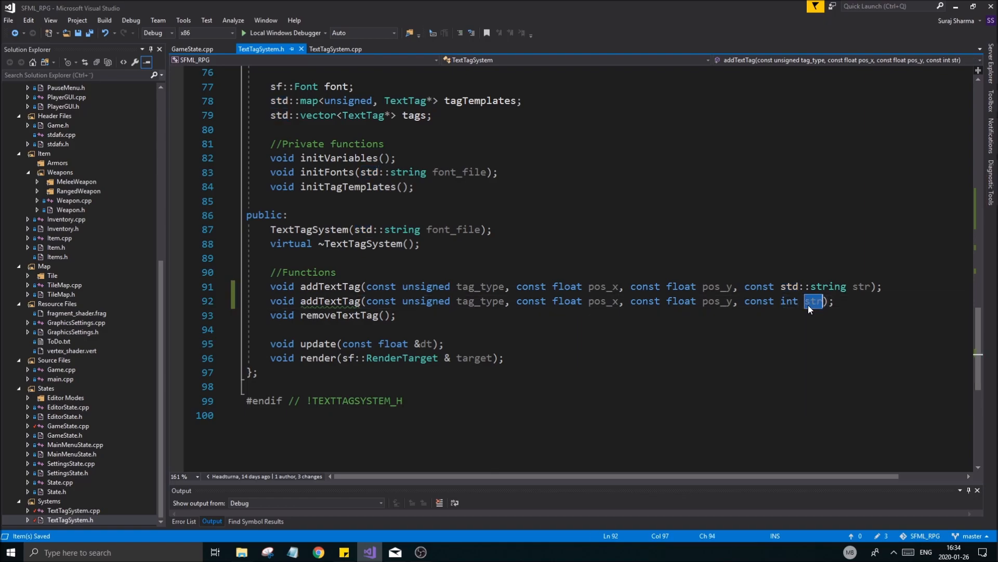
pyautogui.write('val')
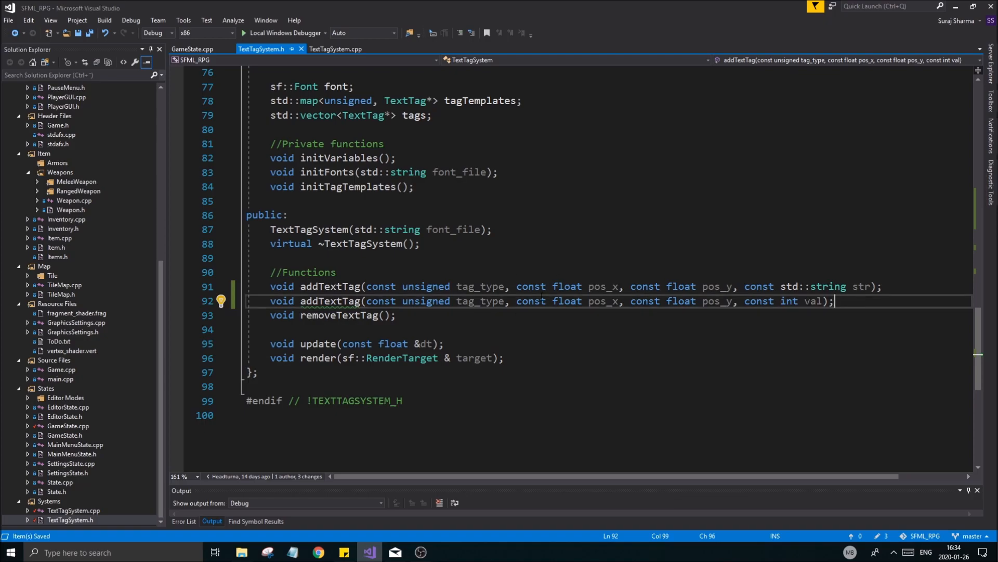
pyautogui.click(336, 48)
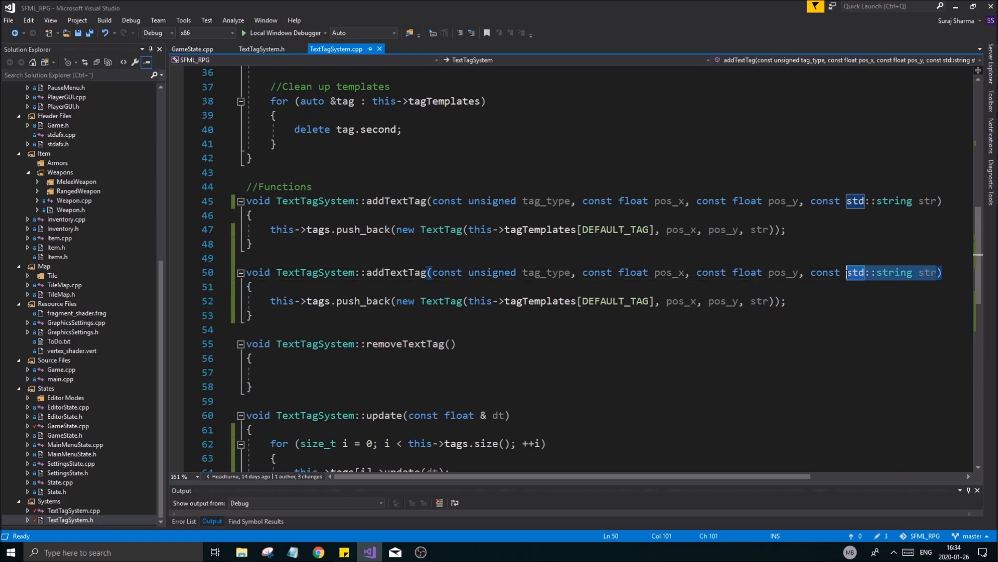
pyautogui.write('int val')
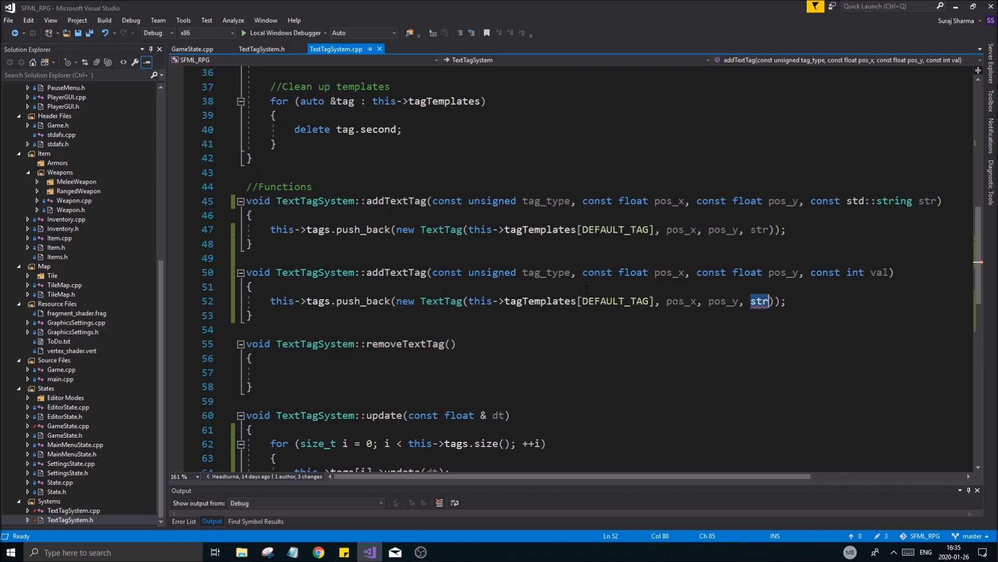
pyautogui.press('Enter')
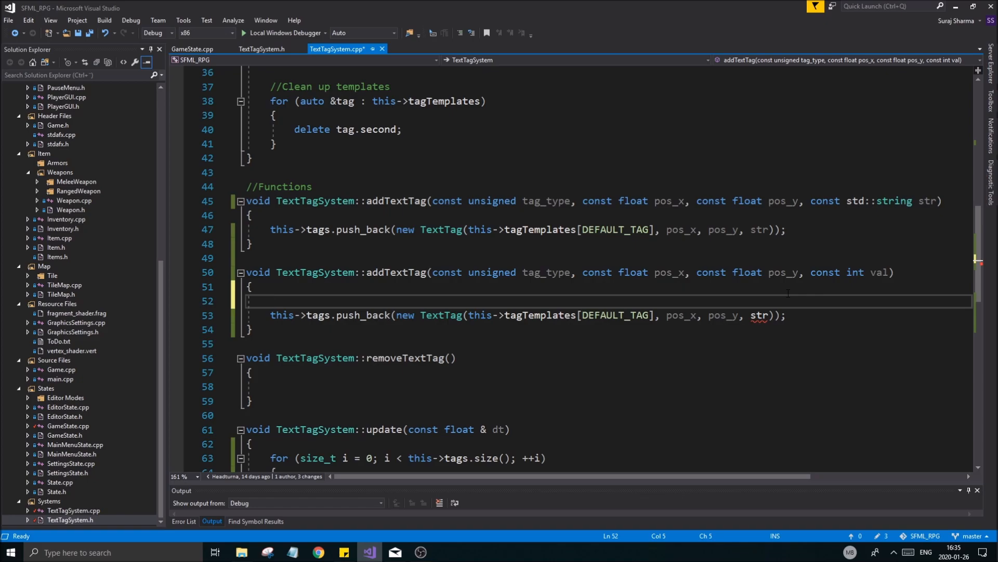
# Declare std::stringstream ss, stream val into it and pass ss.str() to the TextTag constructor
pyautogui.write('stri')
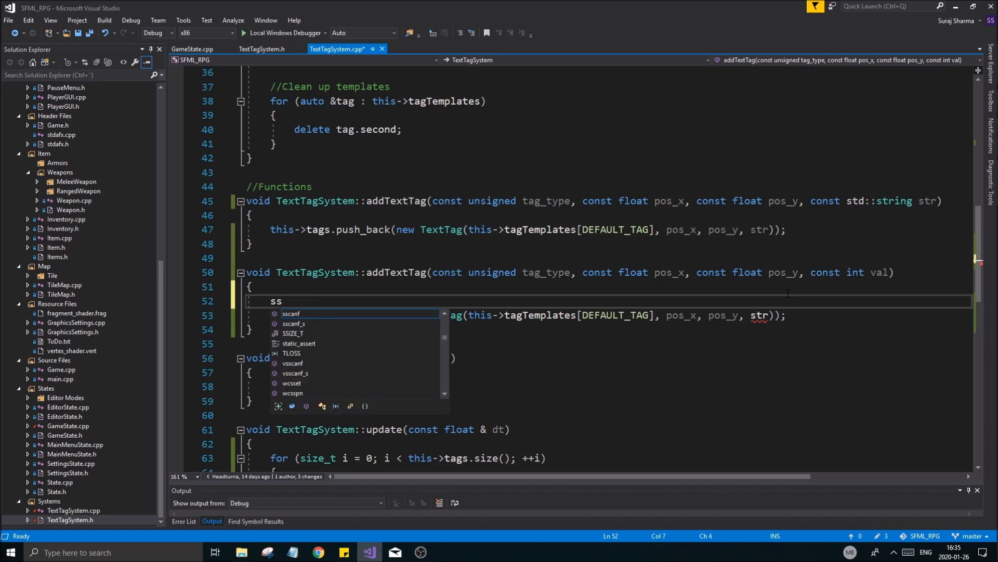
pyautogui.write('td::string')
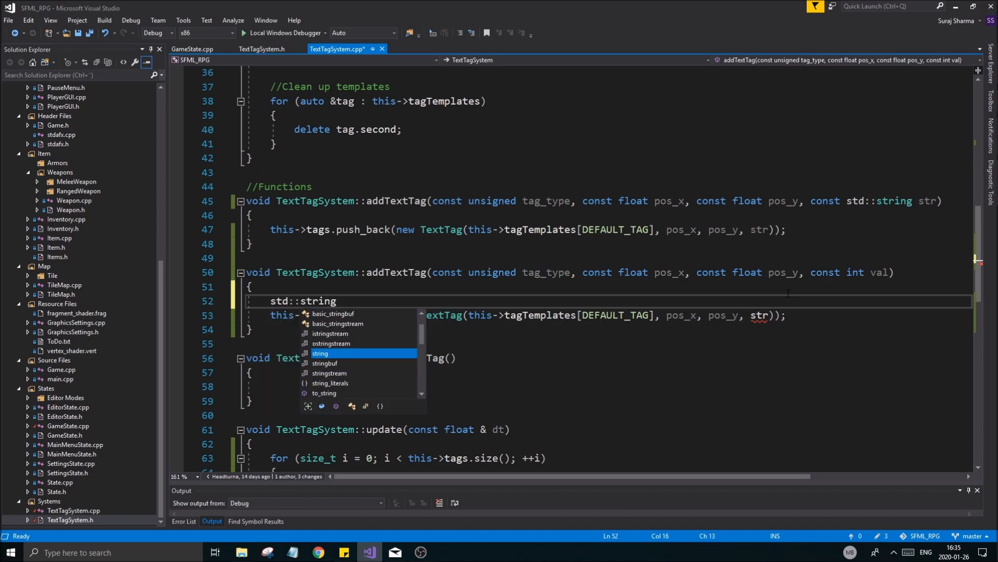
pyautogui.write('sstrea')
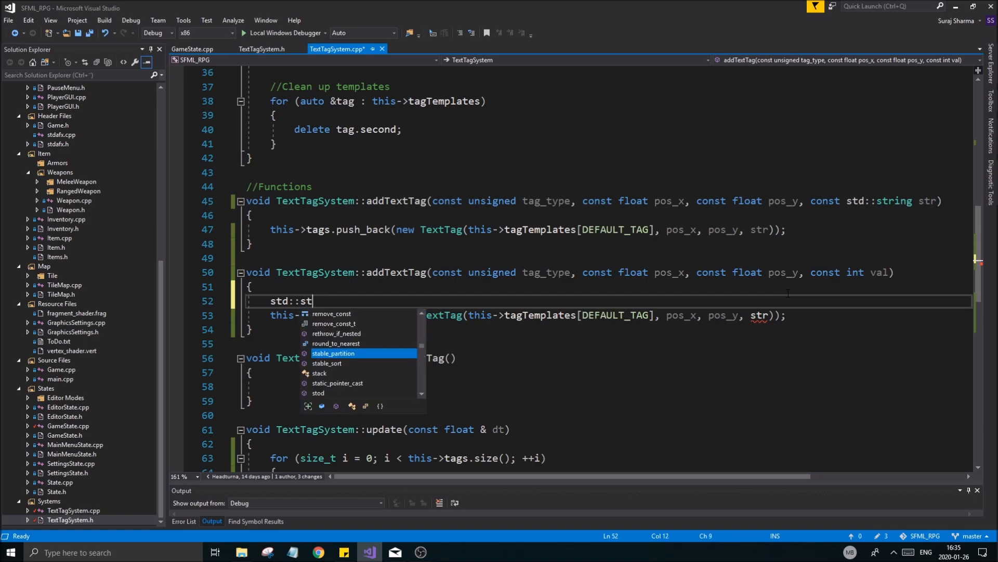
pyautogui.write('ringstream ss')
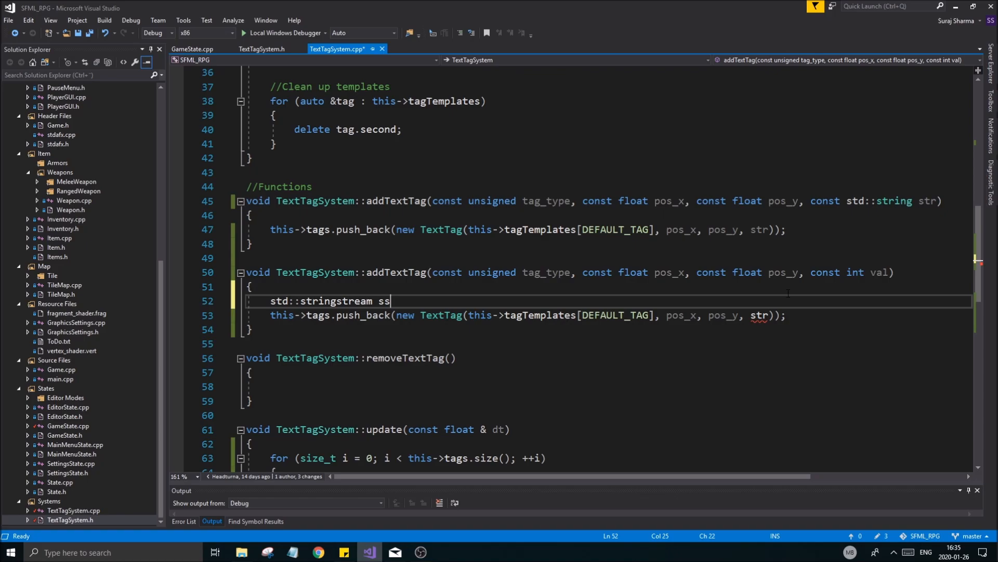
pyautogui.press('Enter')
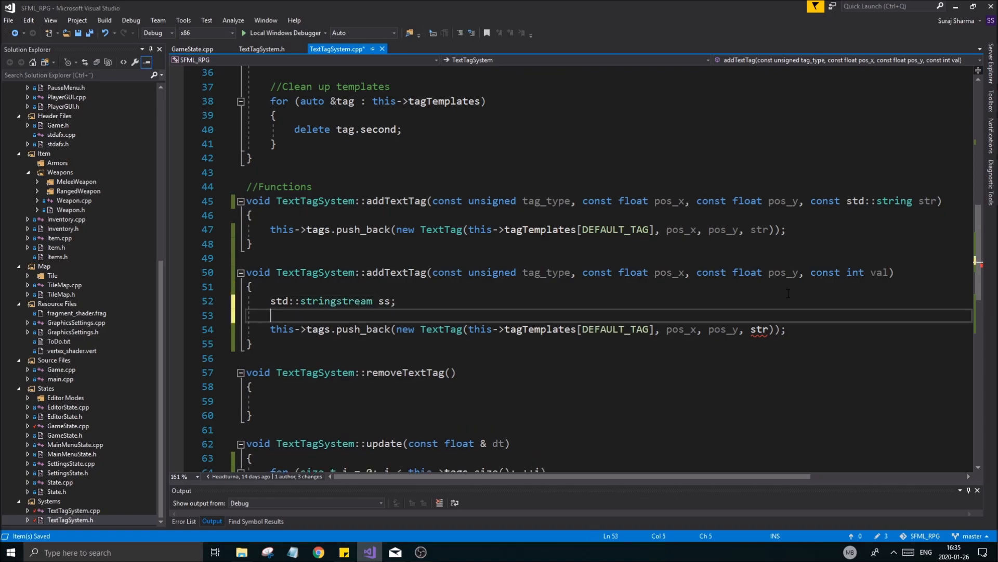
pyautogui.moveTo(788, 294)
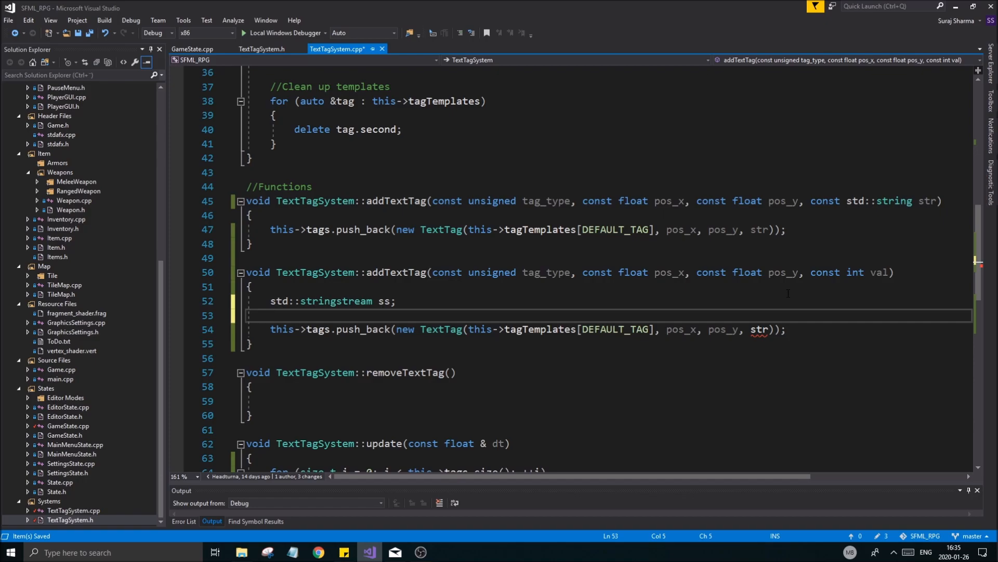
pyautogui.write('ss >>')
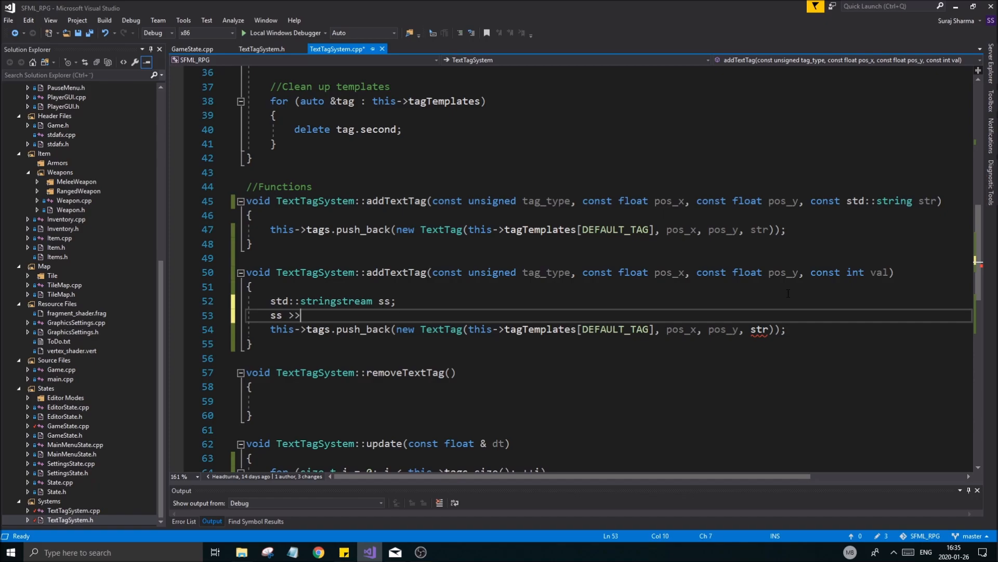
pyautogui.write('val;')
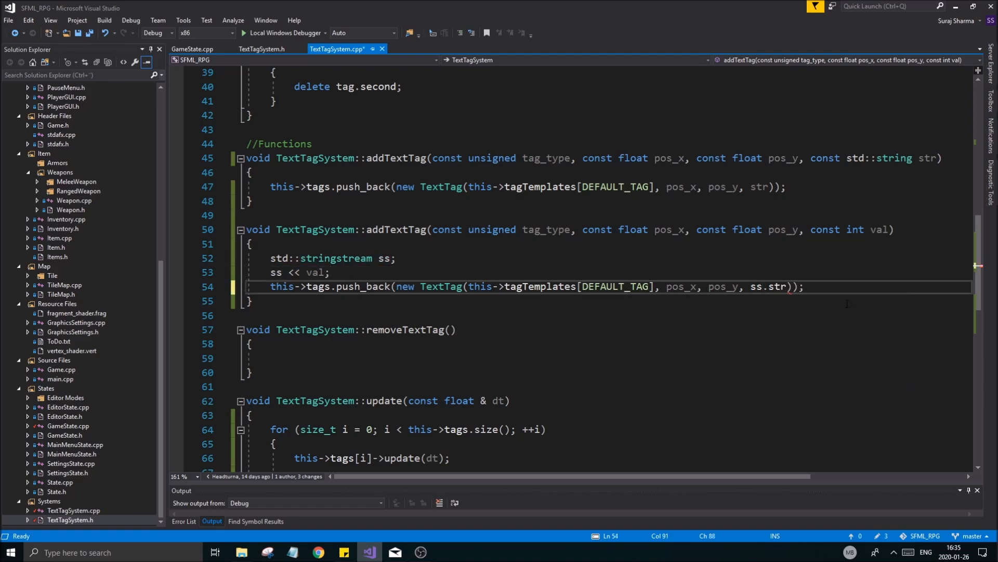
pyautogui.write('()')
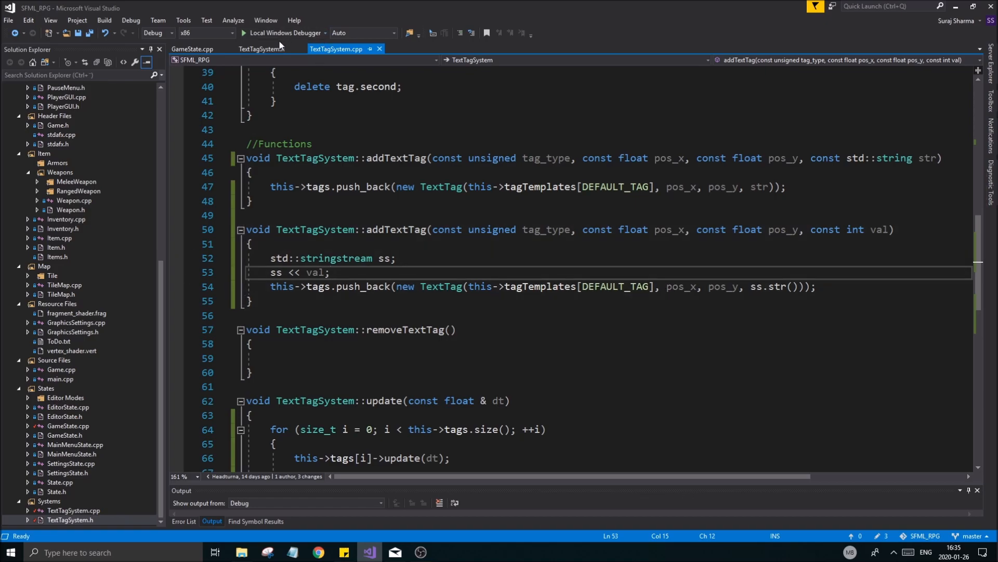
# Declare a float addTextTag overload in the header and rename the int definition's parameter to i
pyautogui.click(258, 48)
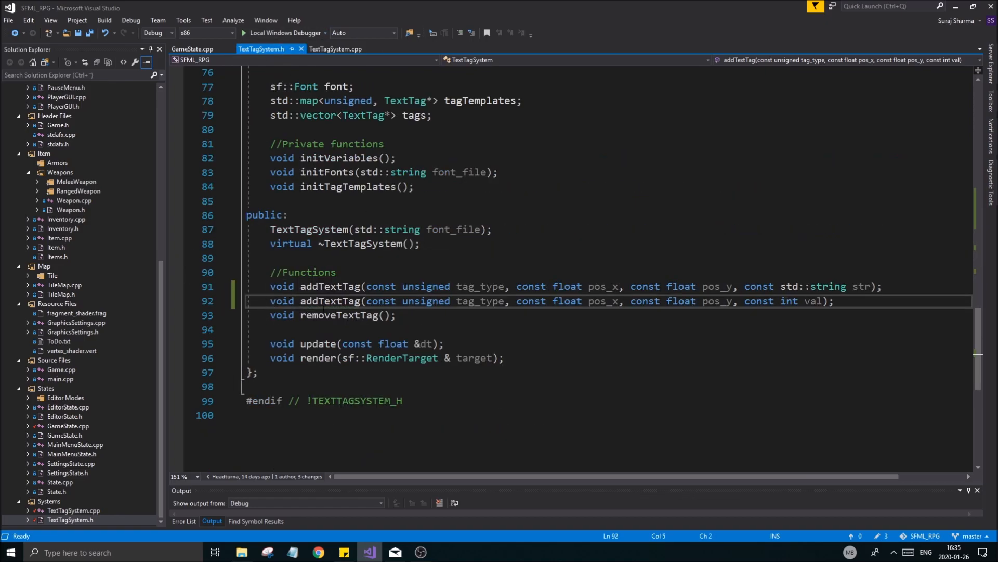
pyautogui.press('Enter')
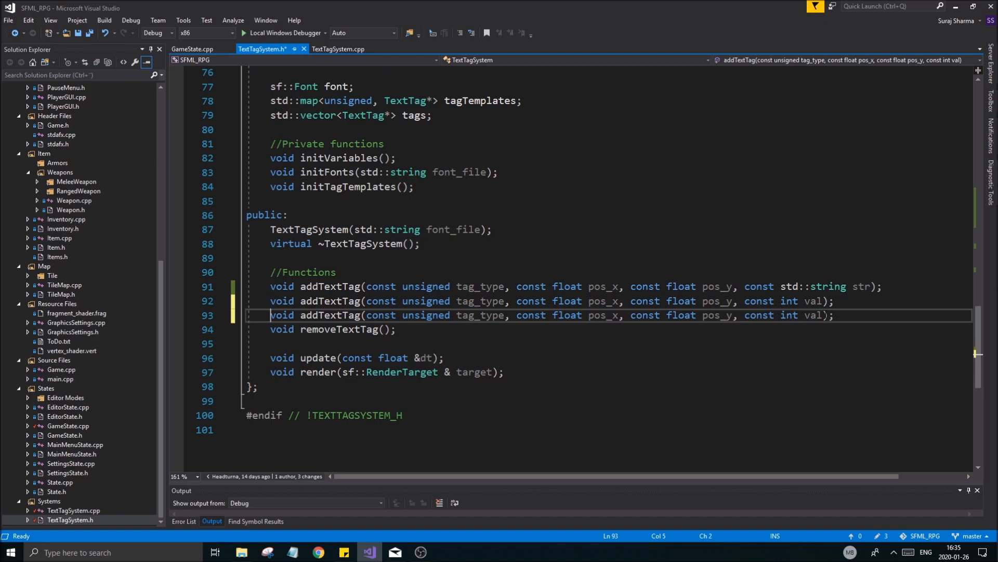
pyautogui.write('floa')
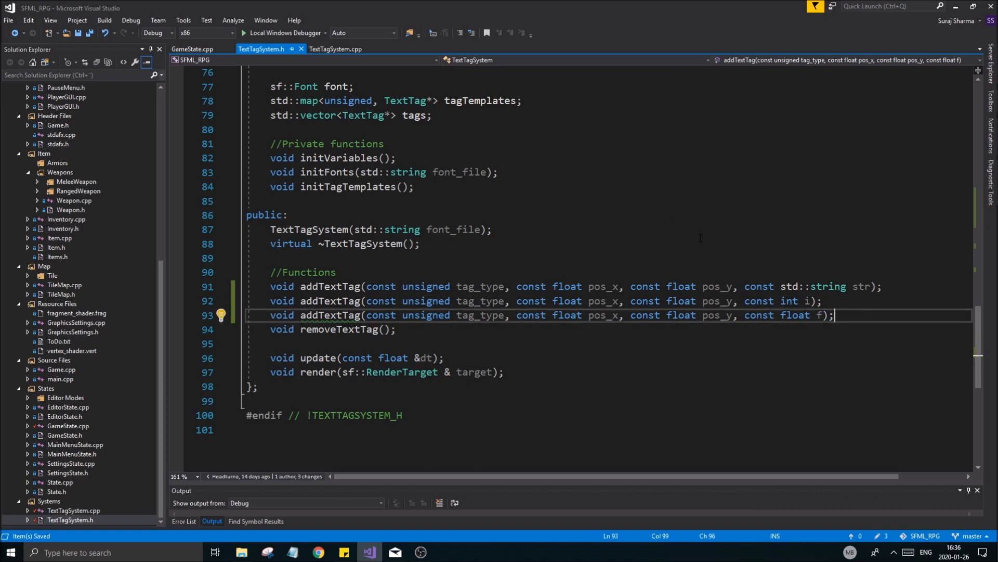
pyautogui.click(338, 48)
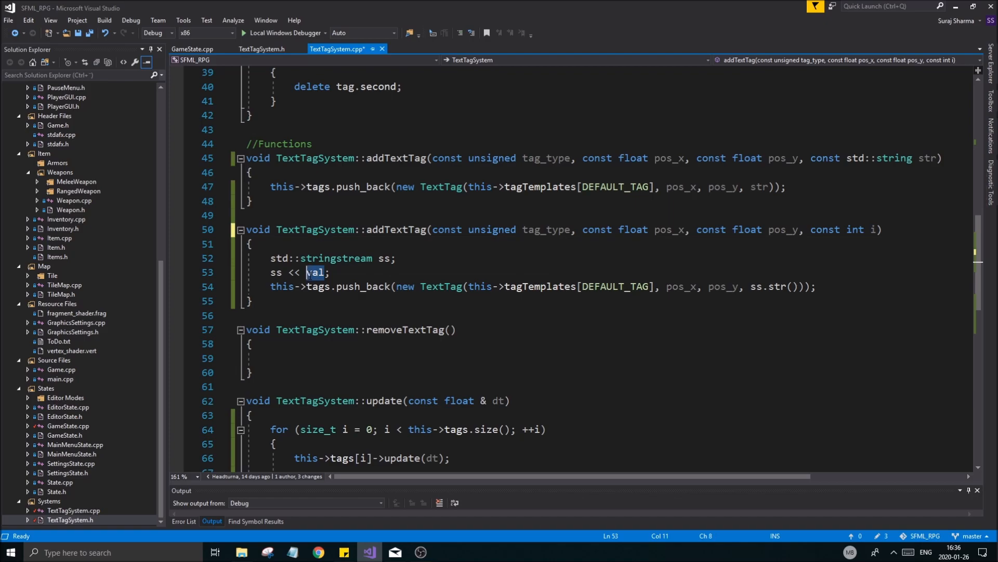
pyautogui.write('i')
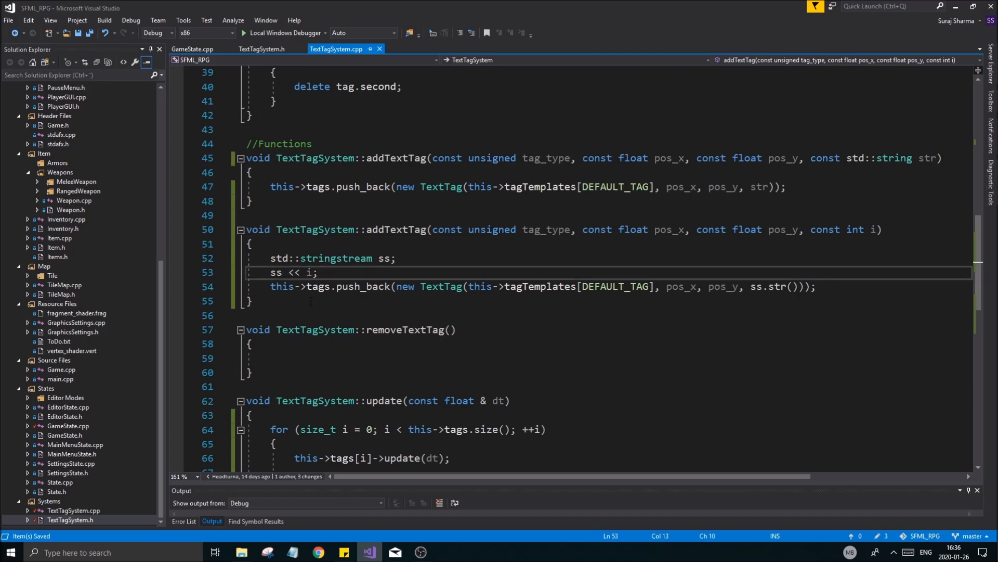
# Define the addTextTag(const float f) overload below the int one and revisit its declaration
pyautogui.click(270, 358)
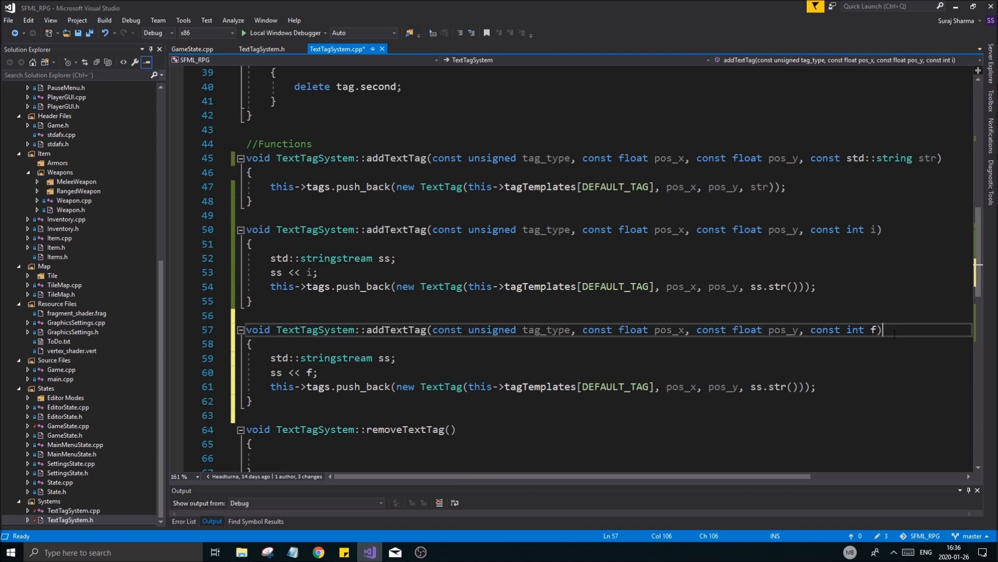
pyautogui.write('float')
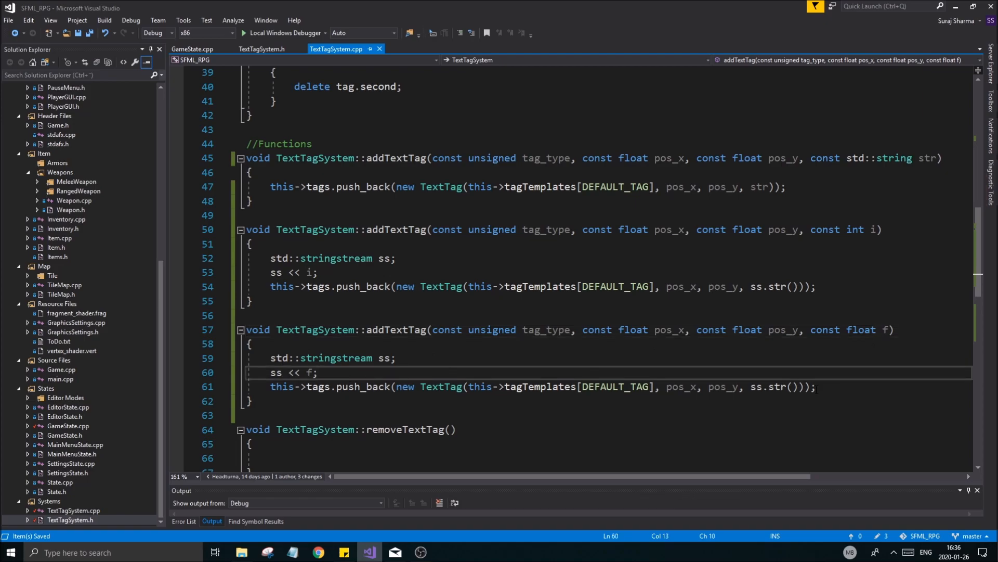
pyautogui.click(817, 387)
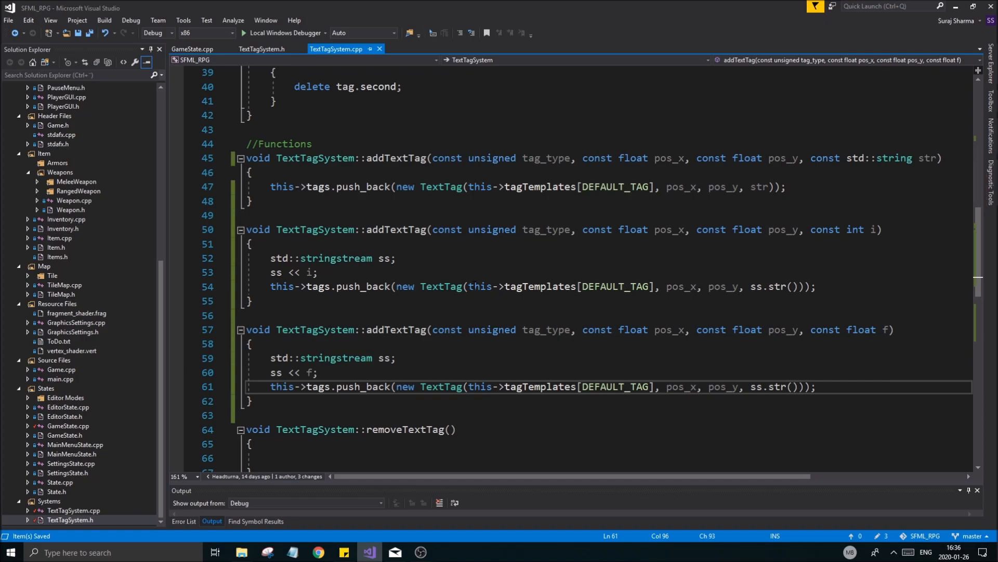
pyautogui.moveTo(405, 257)
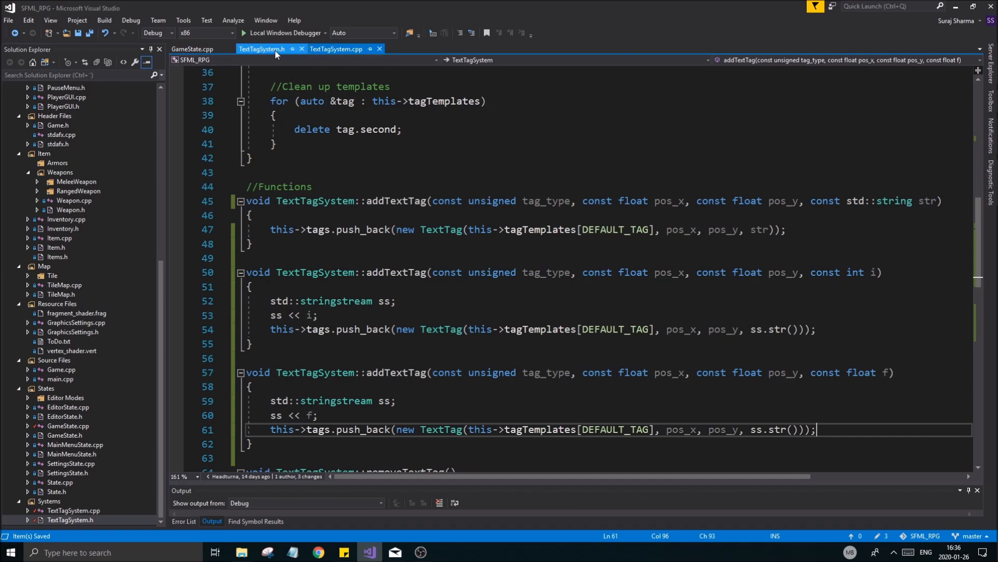
pyautogui.click(262, 49)
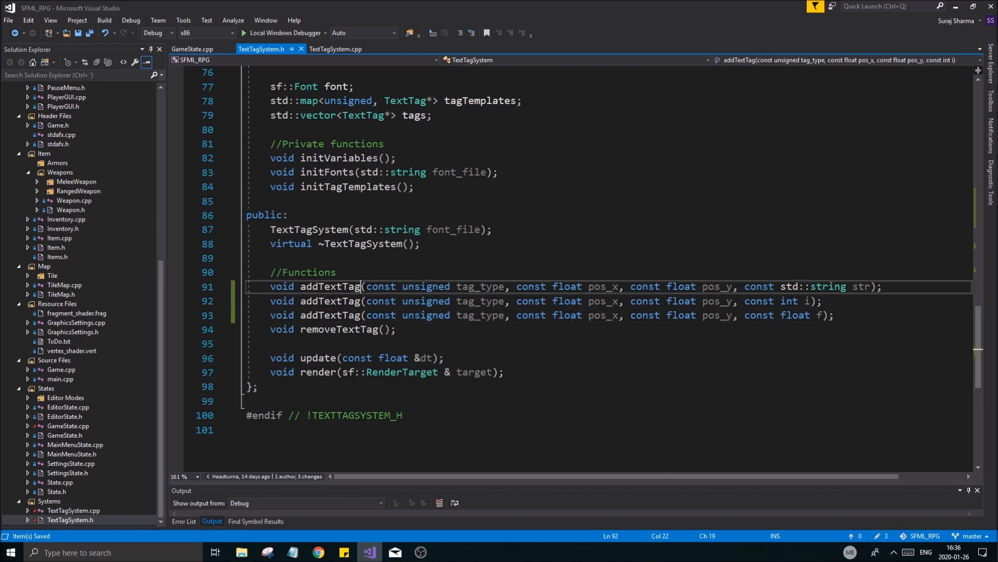
pyautogui.doubleClick(331, 287)
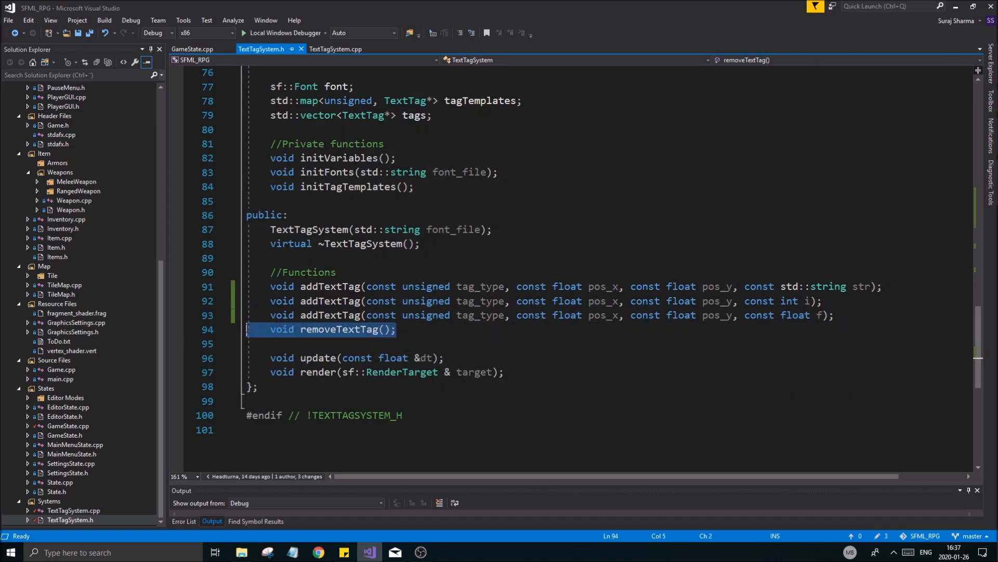
# Review TextTag::update's 100.f * dt lifetime decrease, save the header and switch to GameState.cpp
pyautogui.click(336, 47)
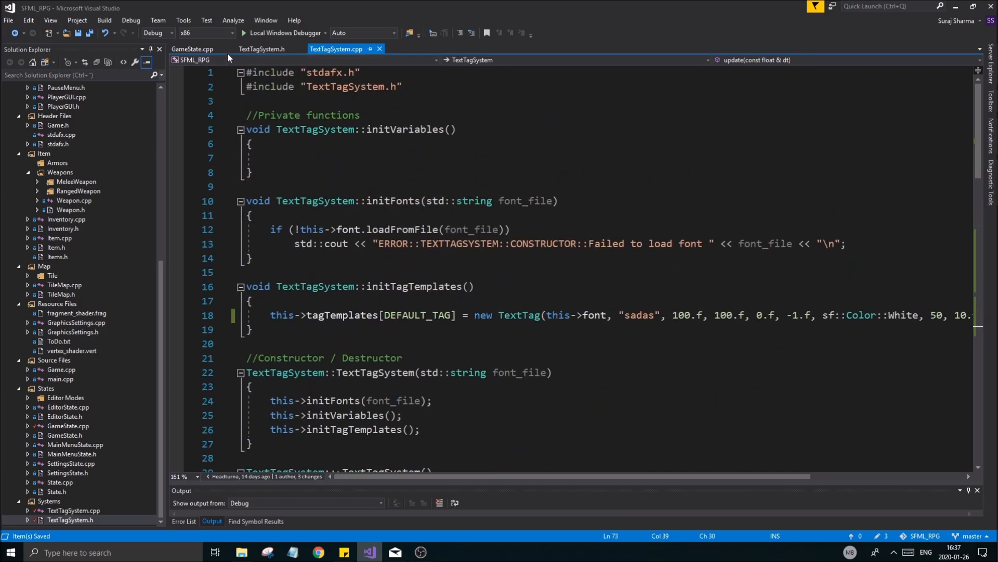
pyautogui.scroll(-3)
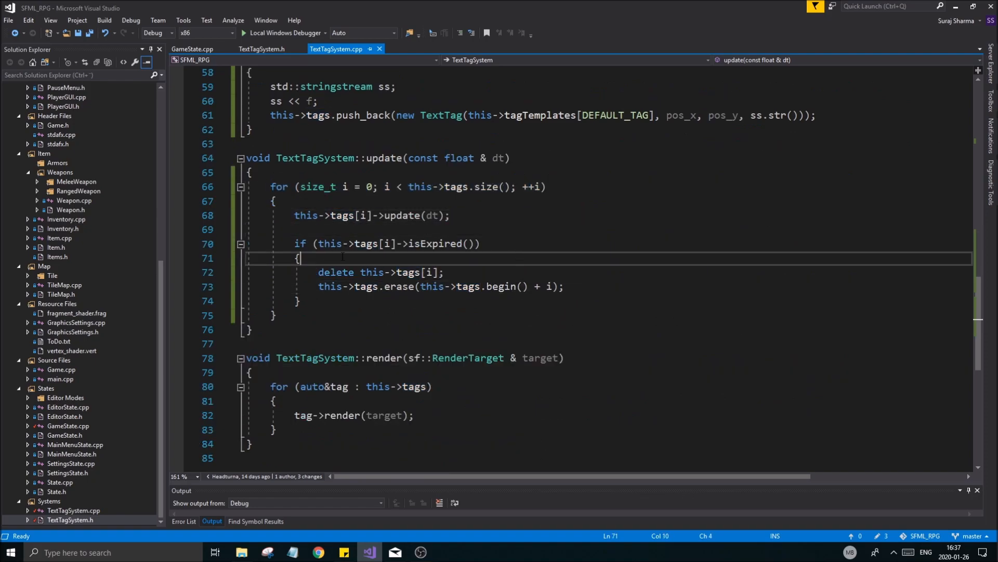
pyautogui.click(566, 286)
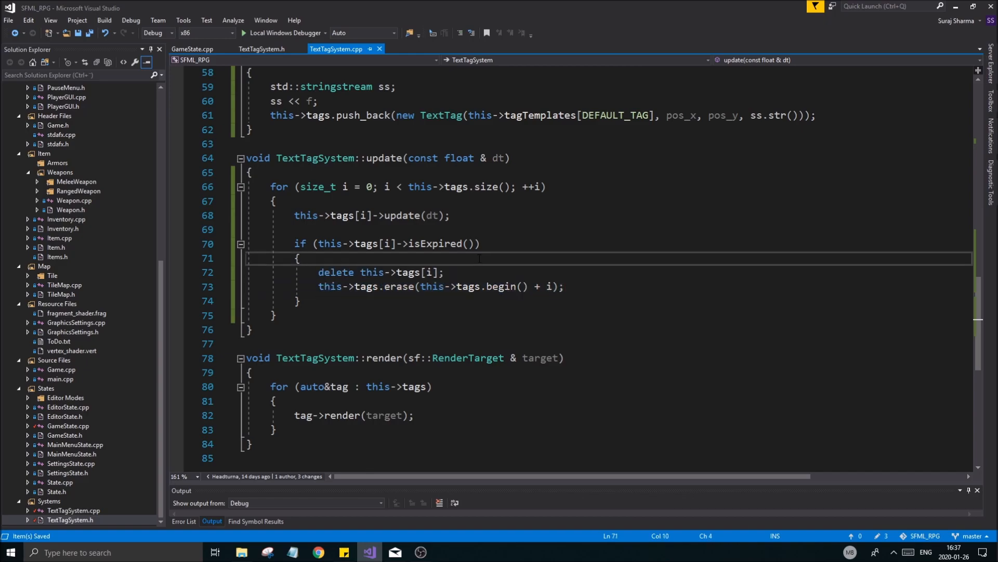
pyautogui.click(260, 49)
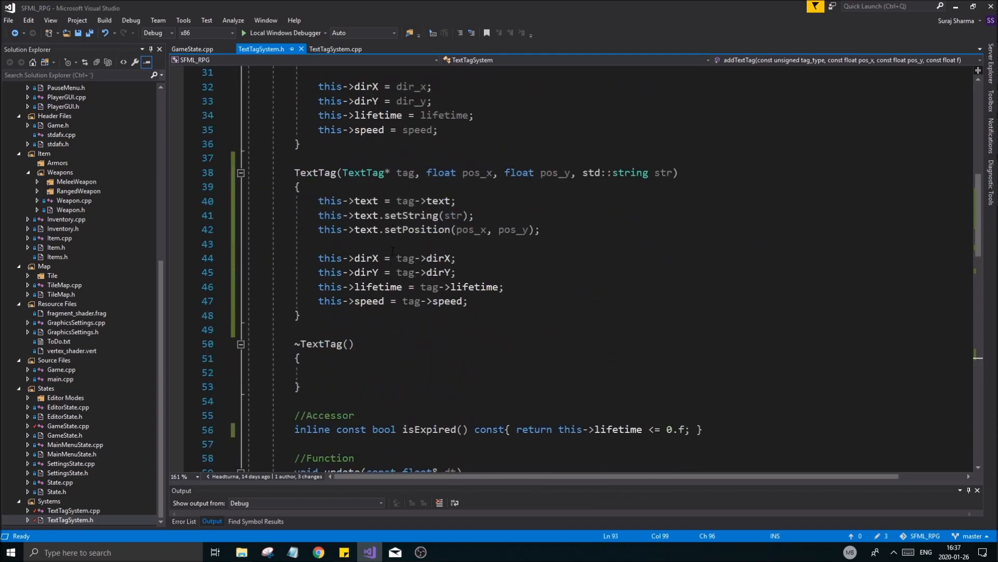
pyautogui.scroll(-3)
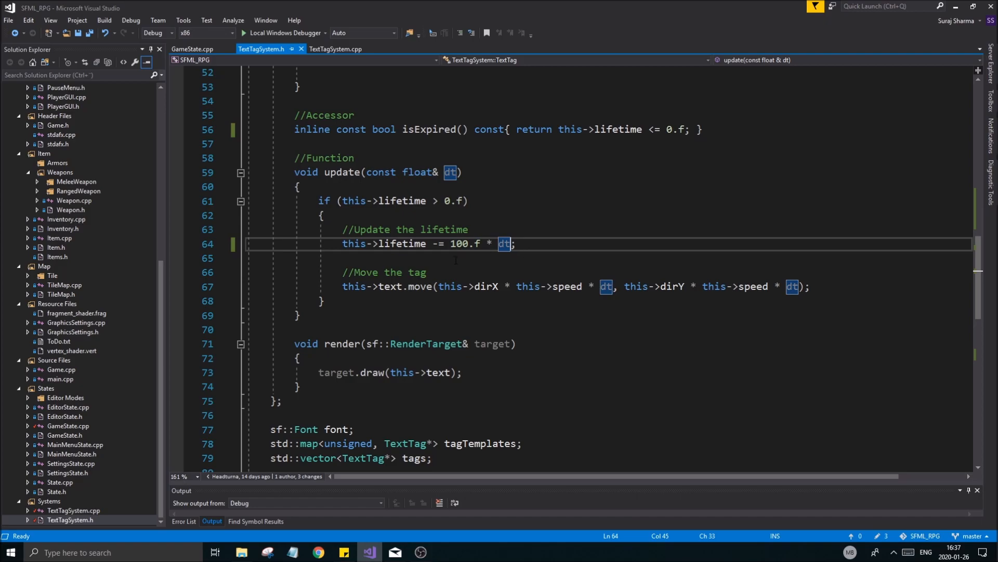
pyautogui.press('Ctrl+S')
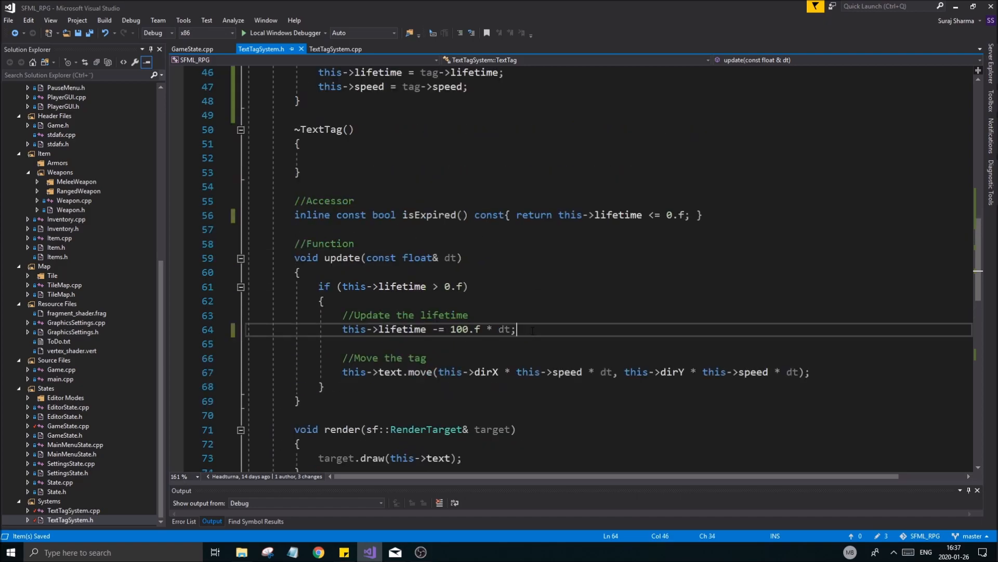
pyautogui.click(337, 49)
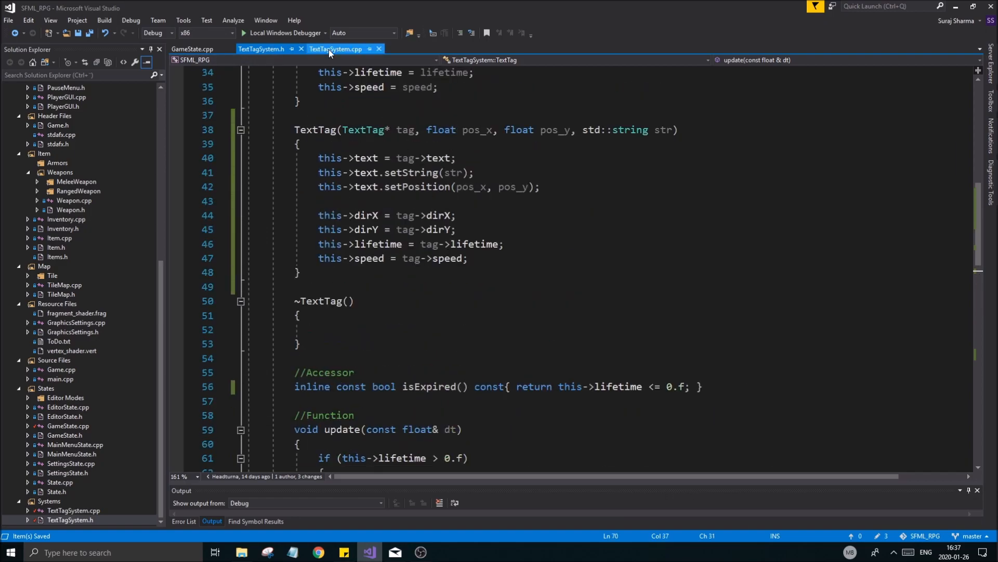
pyautogui.click(193, 48)
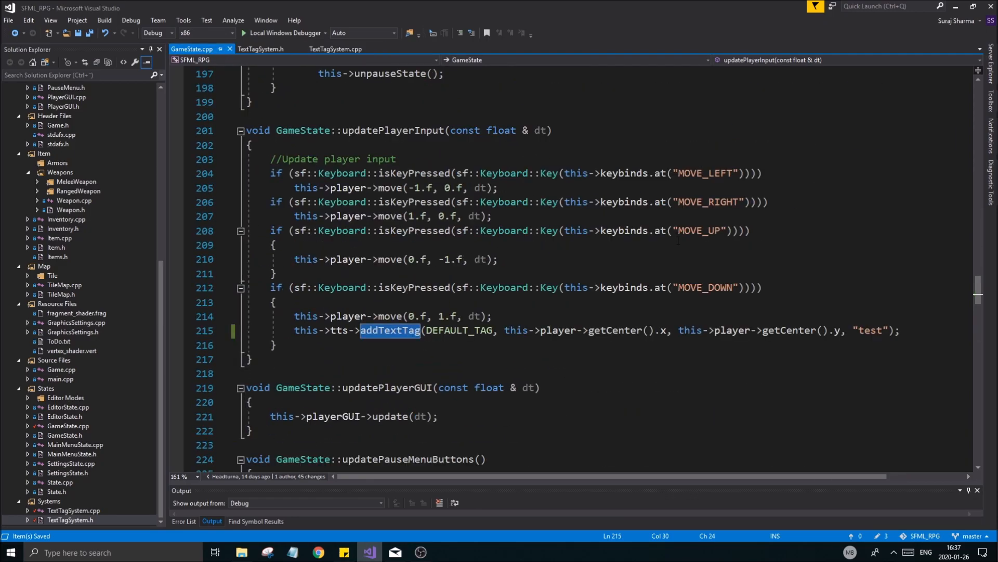
# Delete the test addTextTag call from GameState::updatePlayerInput
pyautogui.scroll(-3)
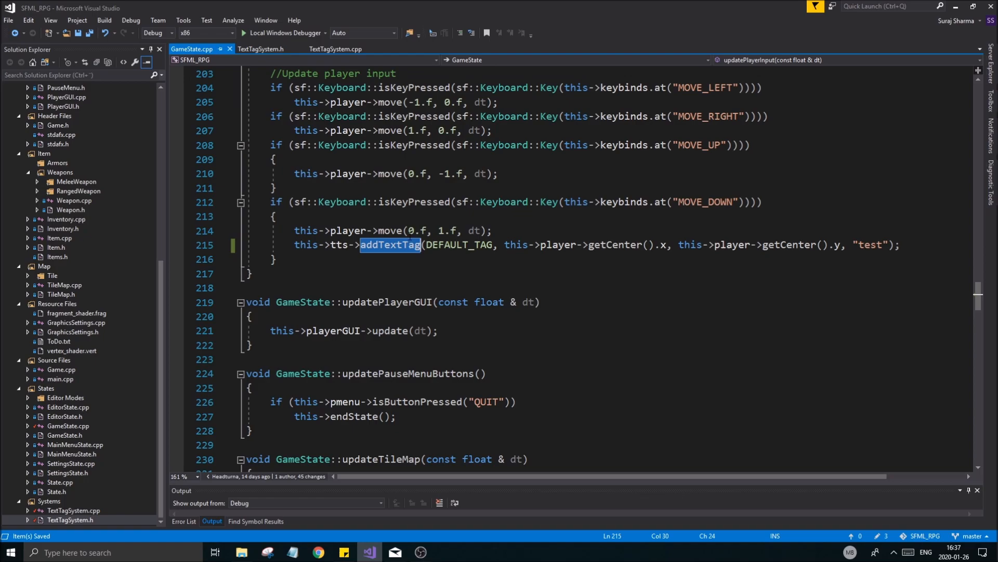
pyautogui.scroll(-3)
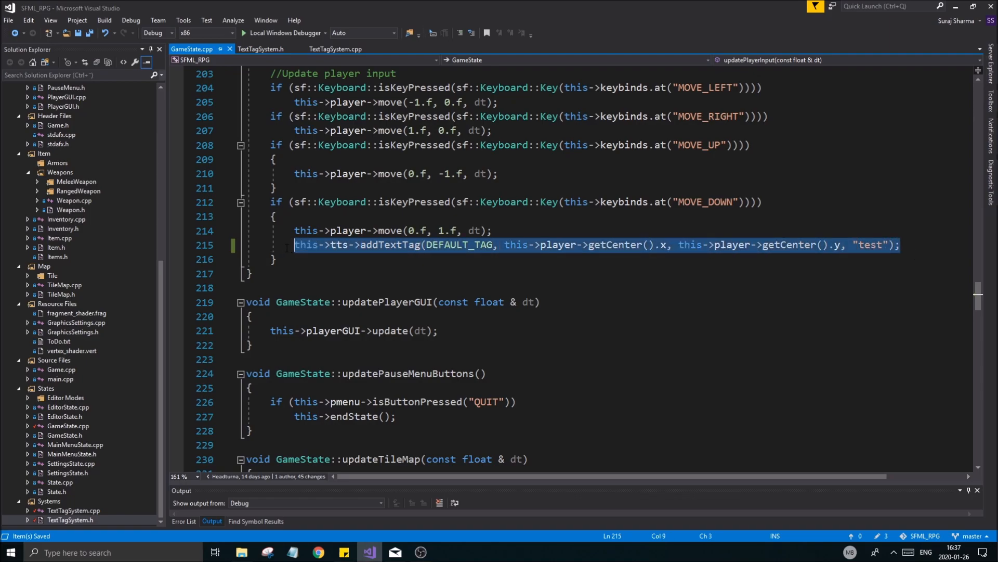
pyautogui.press('Delete')
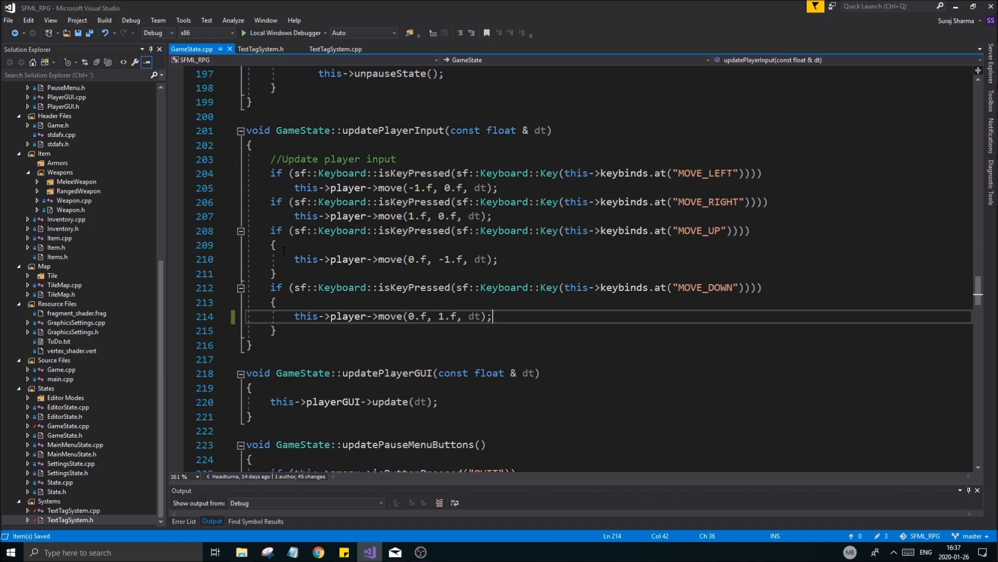
pyautogui.scroll(-3)
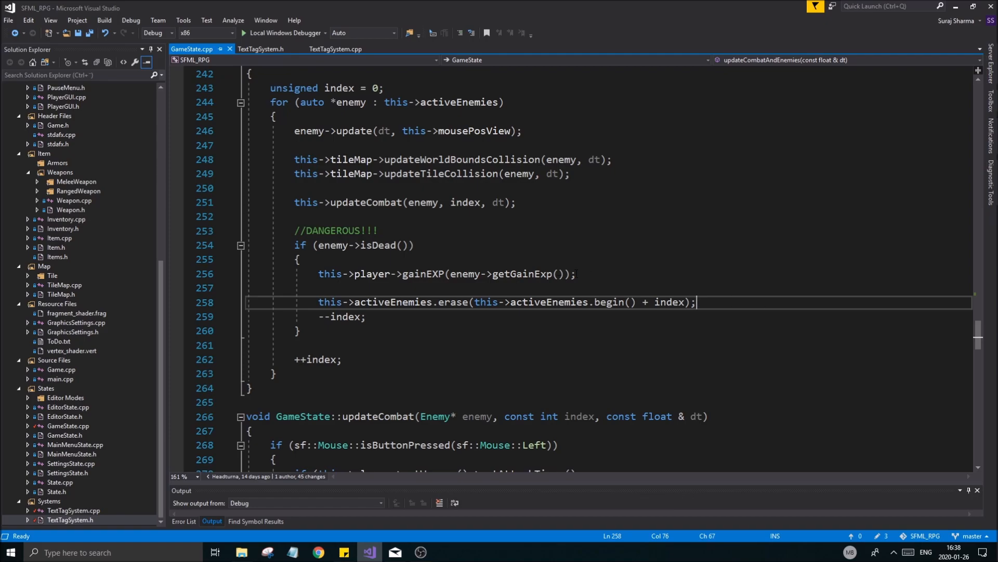
# In the isDead block, add a DEFAULT_TAG text tag at the player's center showing static_cast<int>(enemy->getGainExp())
pyautogui.write('this->tts->addTextTag(DEFAULT_TAG, this->player->getCenter().x, this->player->getCenter().y, "test");')
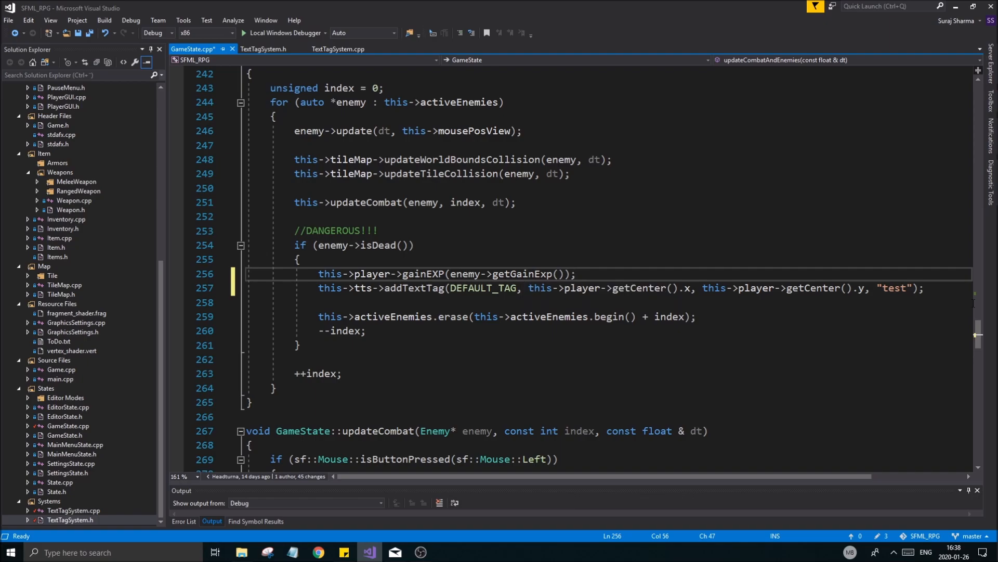
pyautogui.doubleClick(898, 288)
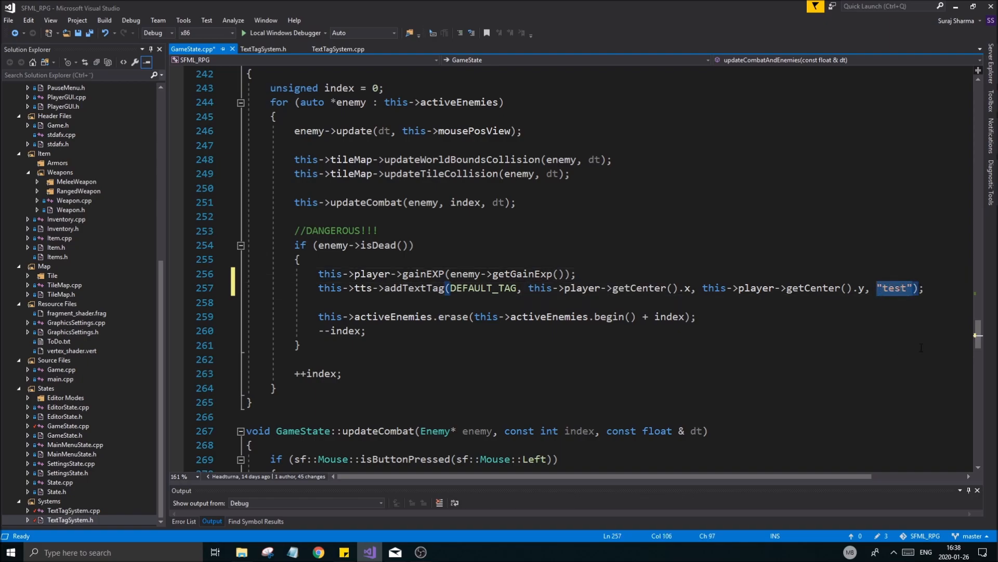
pyautogui.write('enemy->getGainExp()')
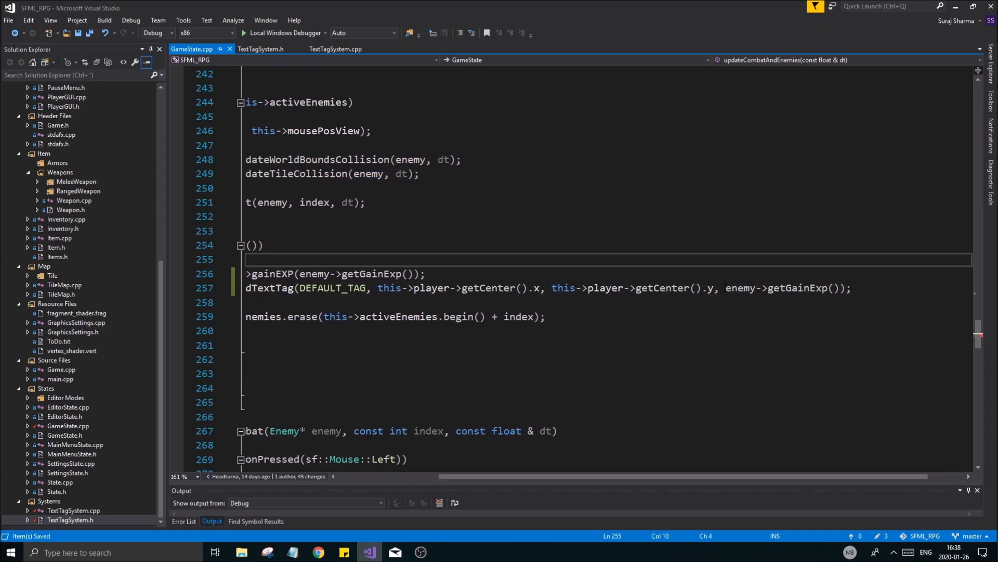
pyautogui.write('static_case')
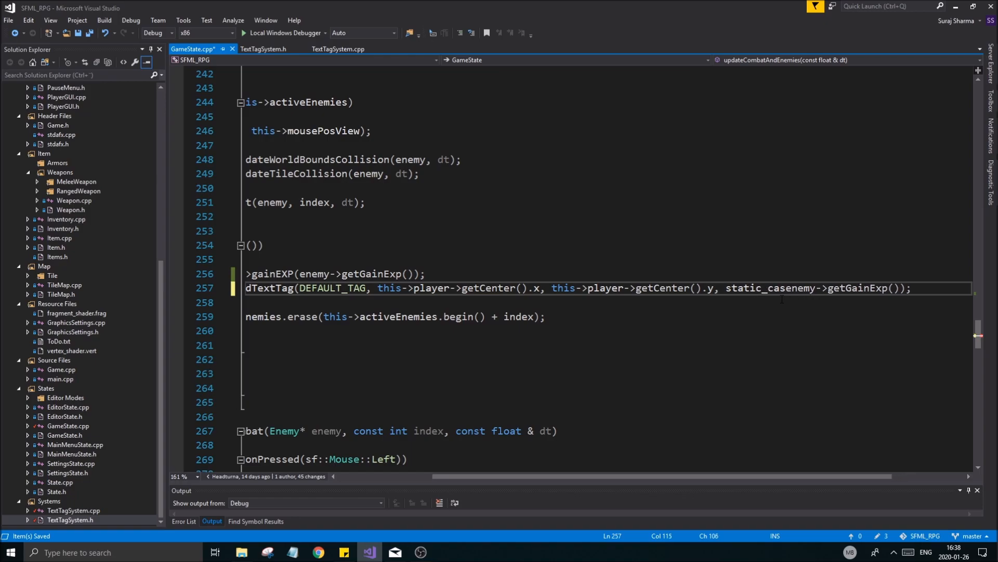
pyautogui.write('<int>')
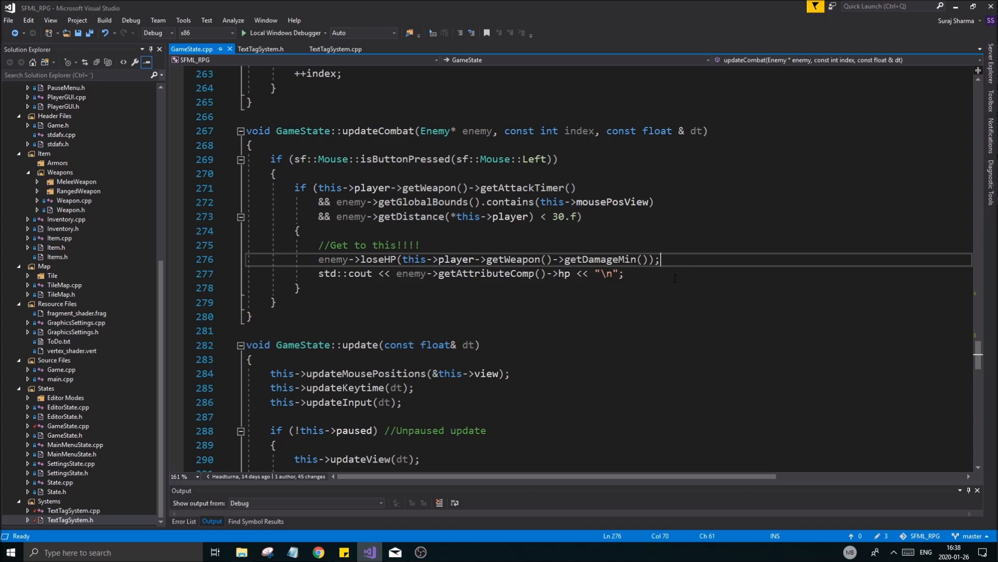
pyautogui.moveTo(609, 259)
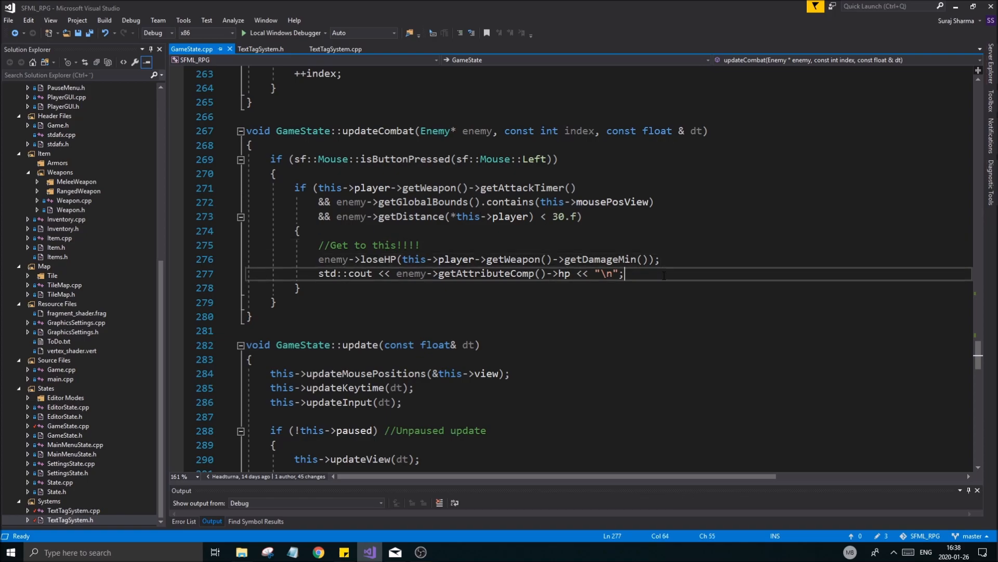
# After loseHP in updateCombat, add the text tag using this->player->getWeapon()->getDamageMin() as its value
pyautogui.write('enemy->getGainExp()));')
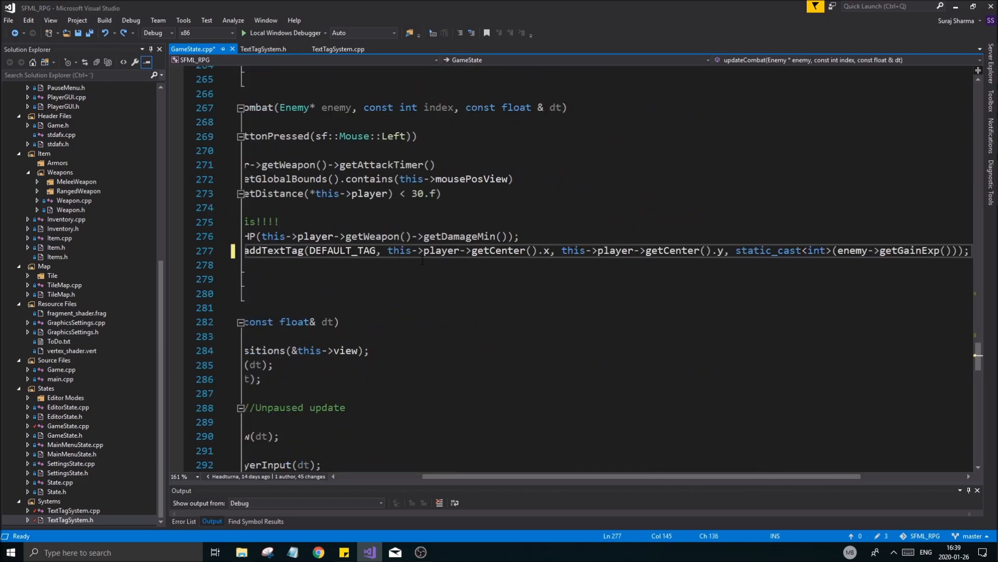
pyautogui.doubleClick(460, 236)
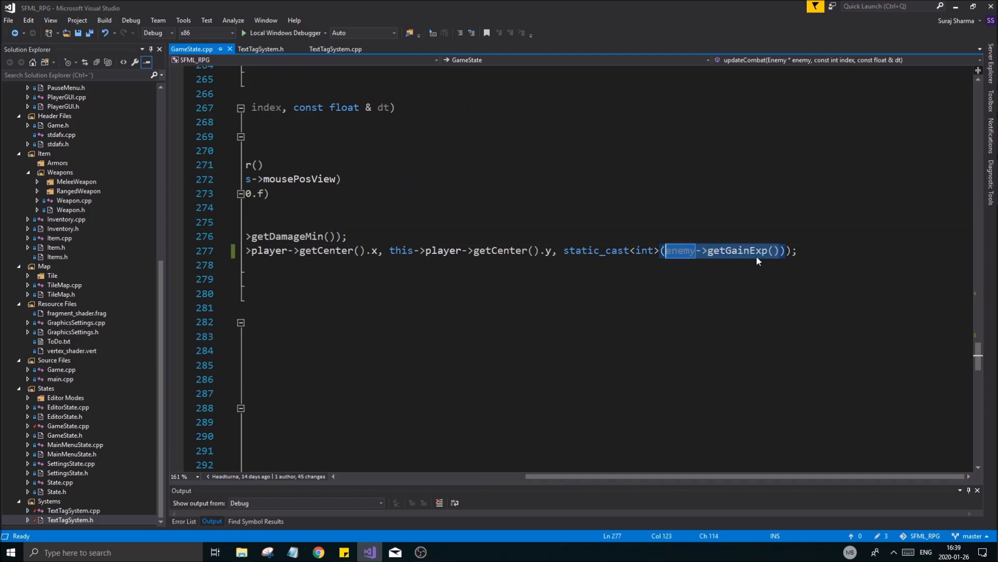
pyautogui.write('this->player->getWeapon()->getDamageMin()')
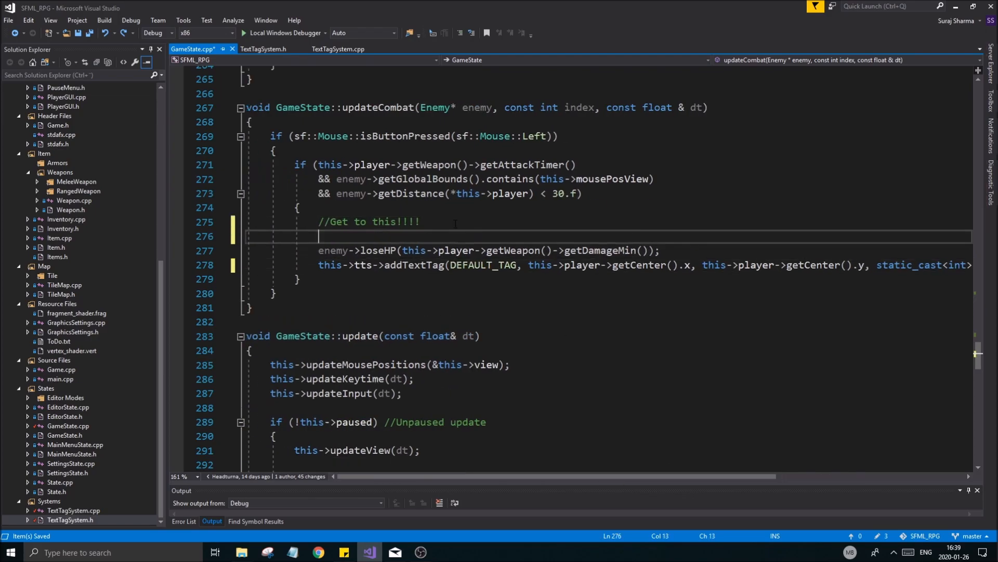
# Declare int dmg = static_cast<int>(getWeapon()->getDamageMin()) and pass dmg to loseHP and the text tag
pyautogui.write('int')
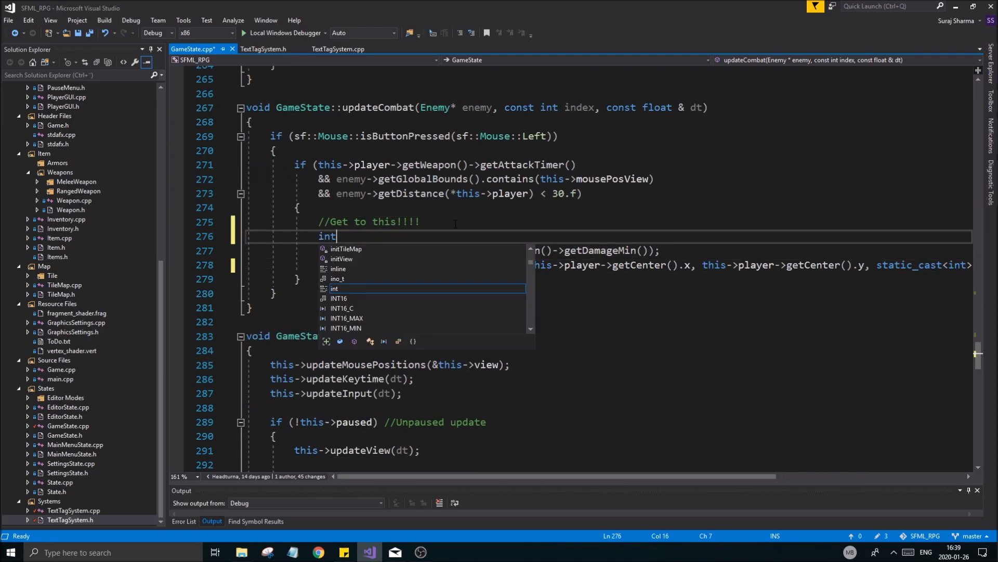
pyautogui.write('te')
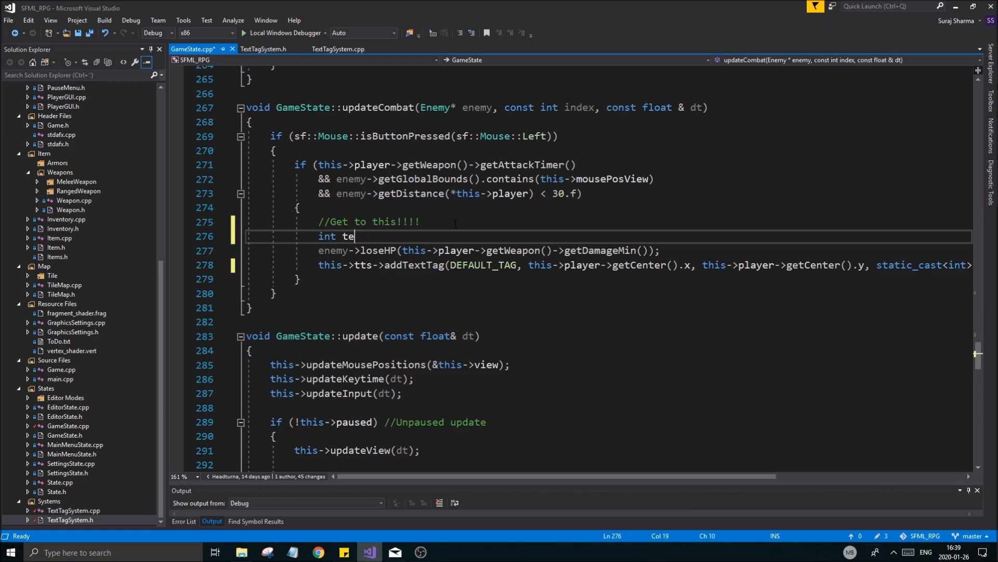
pyautogui.write('mg =')
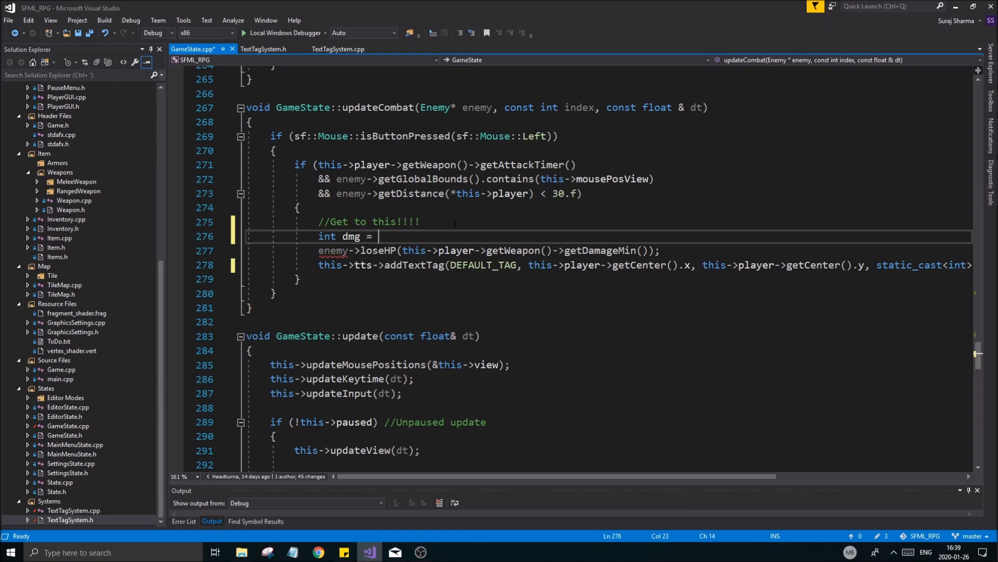
pyautogui.write('static_')
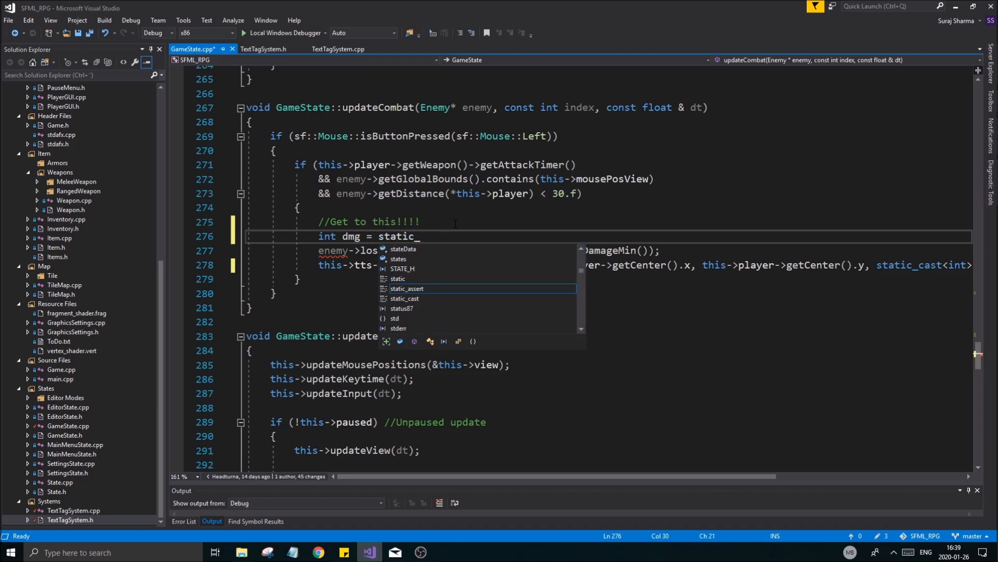
pyautogui.write('static_cast<int>')
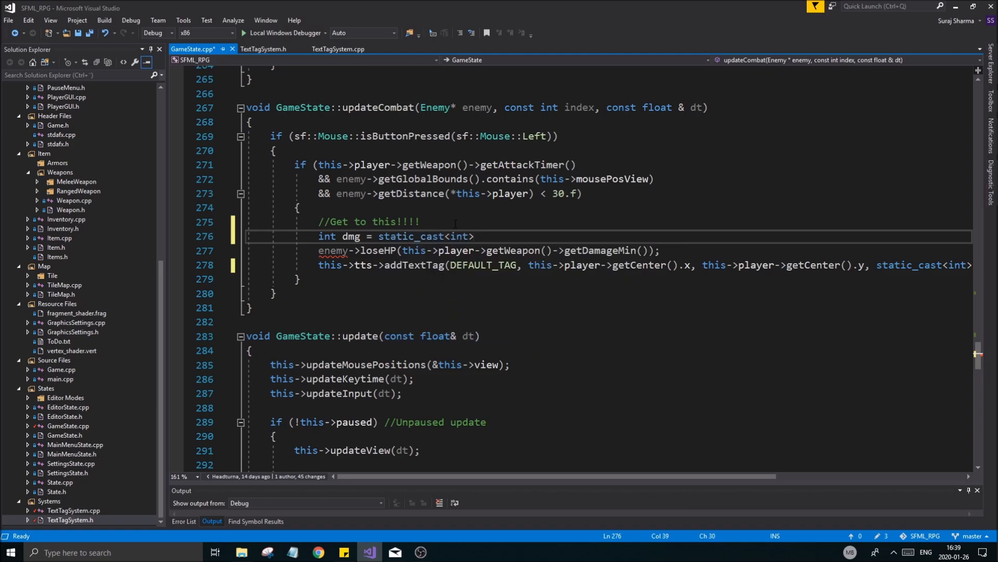
pyautogui.write('(this->player->getWeapon()->getDamageMin());')
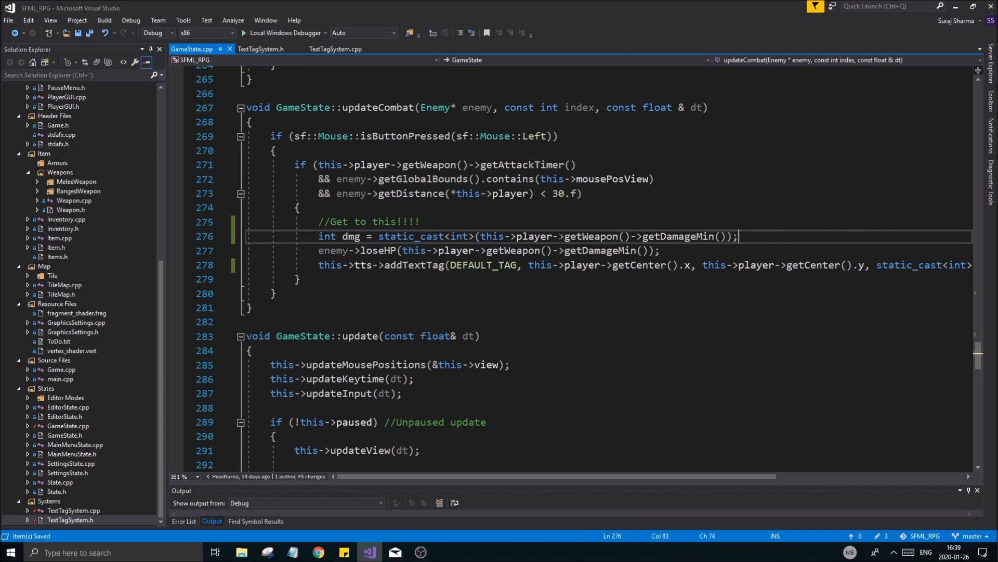
pyautogui.doubleClick(458, 250)
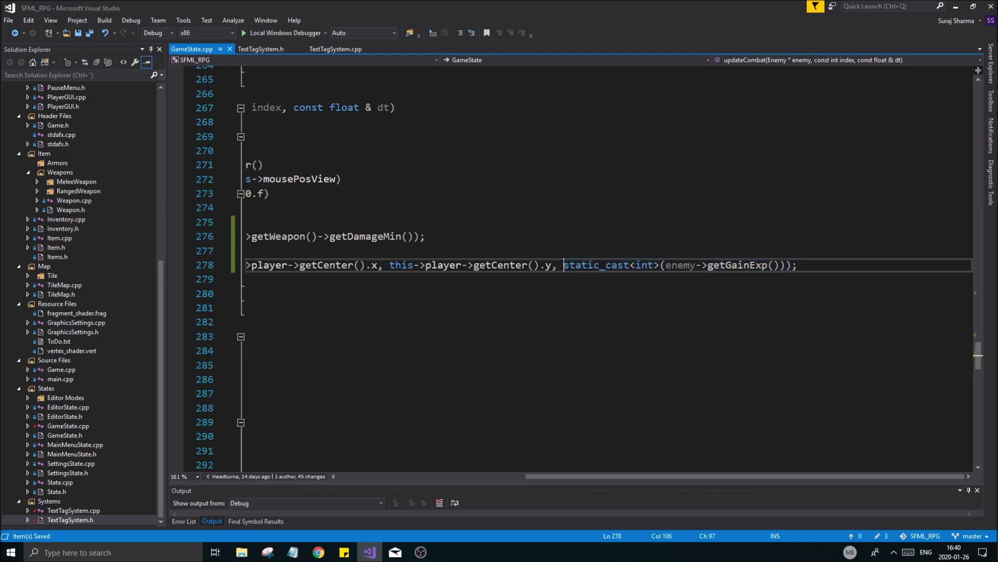
pyautogui.write('ddTextTag(DEFAULT_TAG, this-')
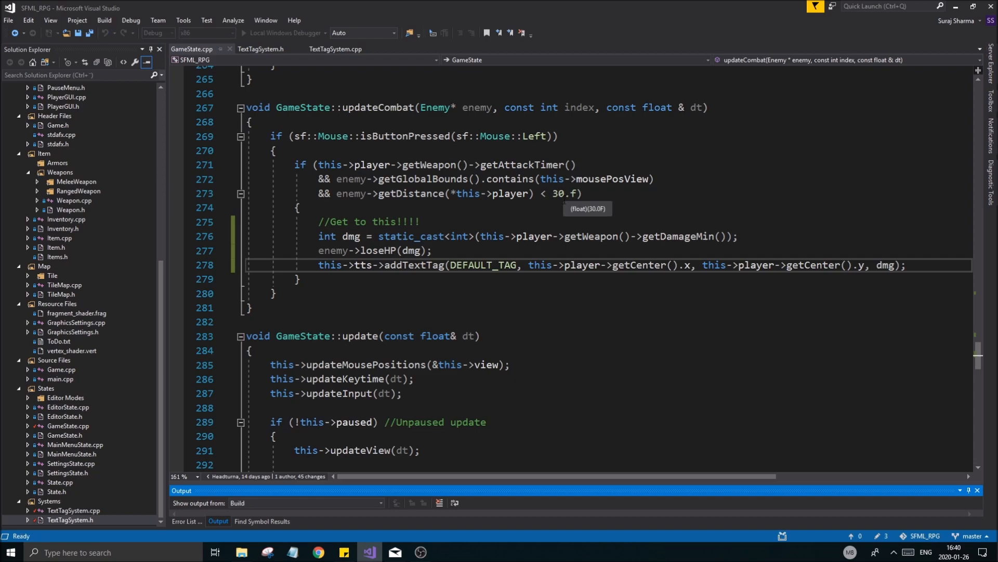
# Build and run with F5, then start a New Game from the main menu
pyautogui.press('F5')
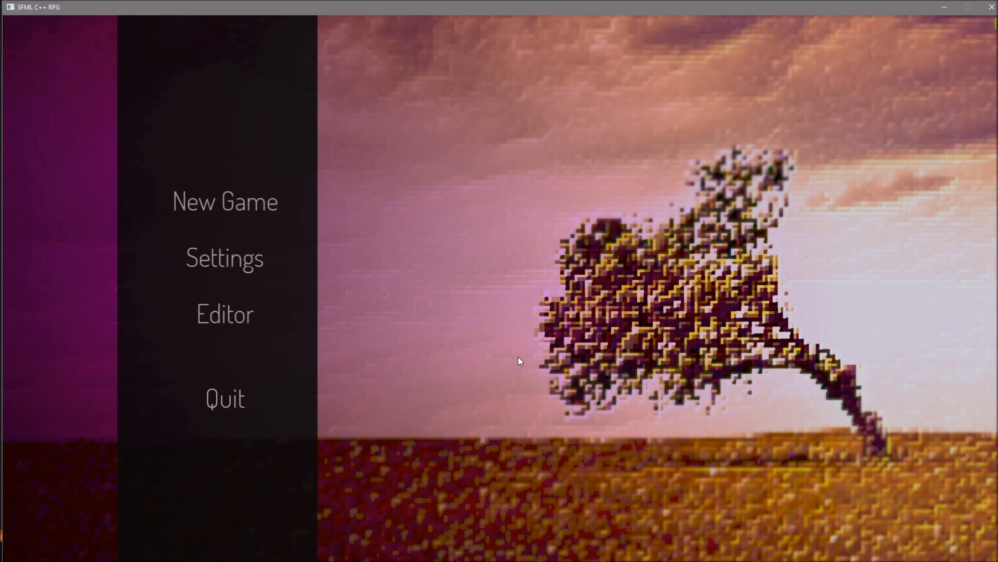
pyautogui.click(225, 200)
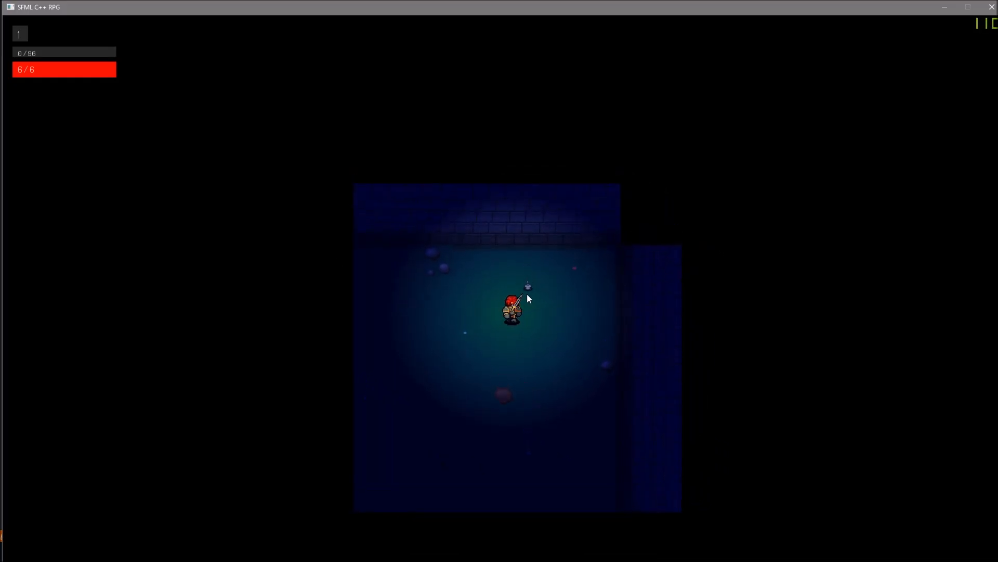